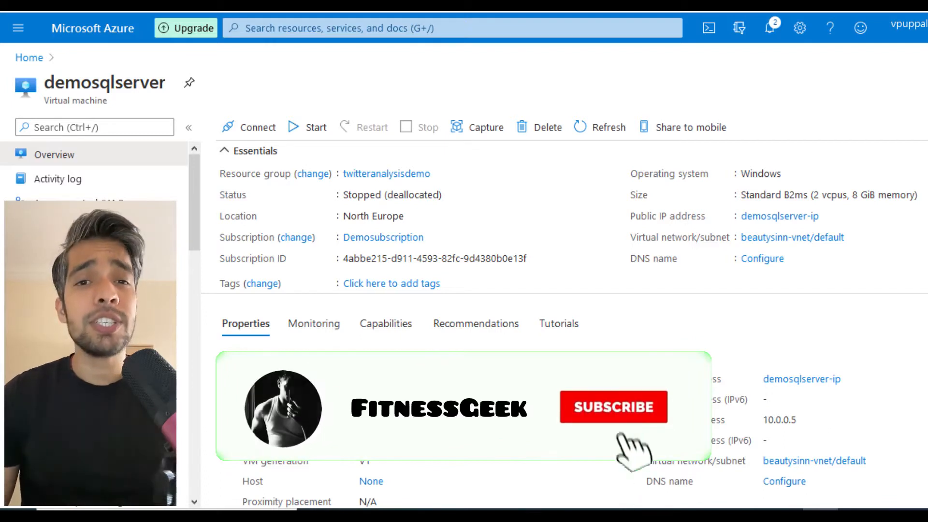
Start the stopped demosqlserver virtual machine and wait until it shows Running
left_click(612, 407)
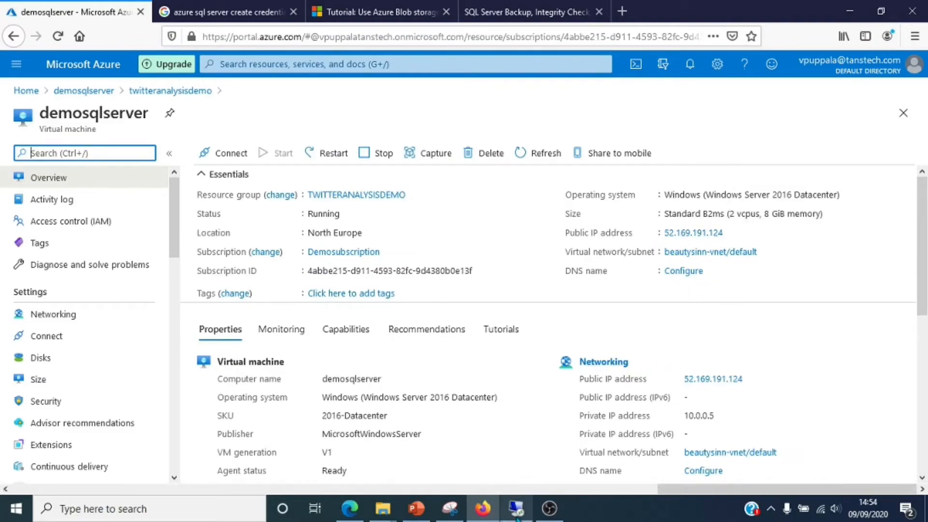
Connect to the demosqlserver database engine and expand its Databases and SQL Server Agent nodes
left_click(514, 509)
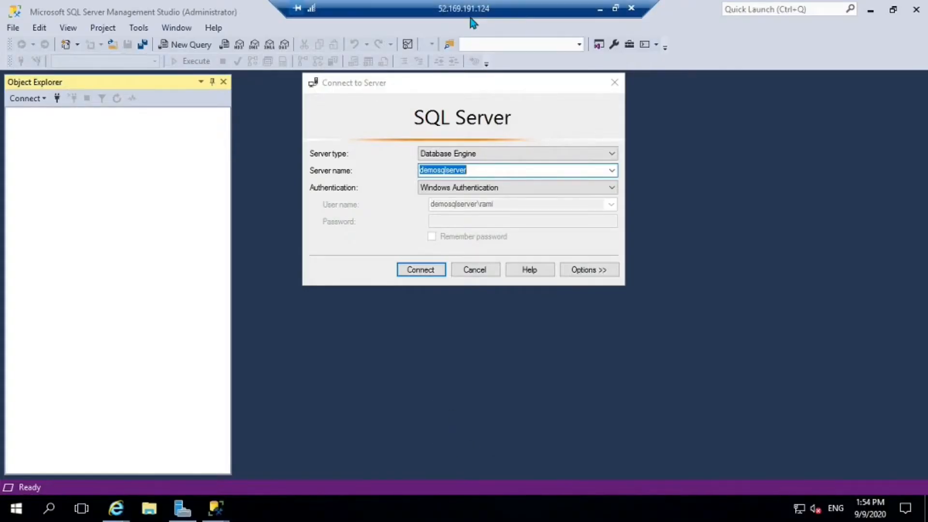
left_click(421, 270)
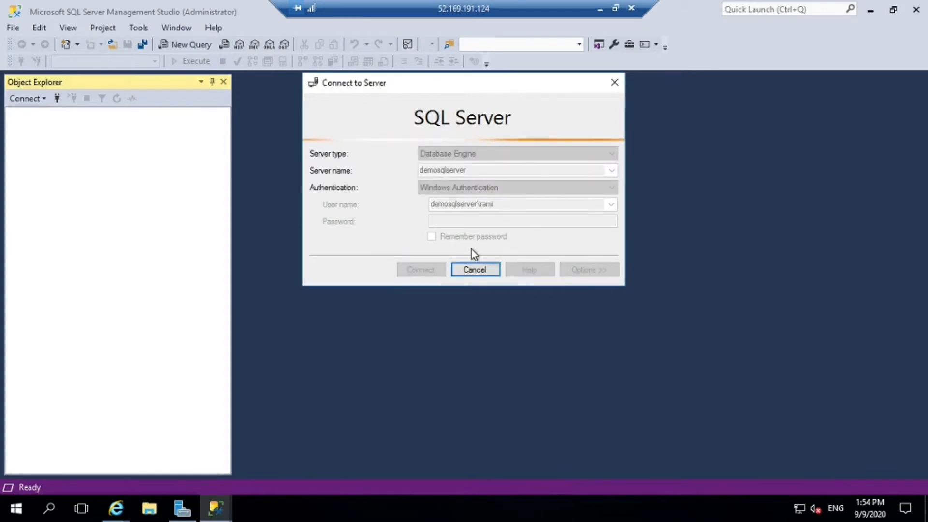
left_click(419, 269)
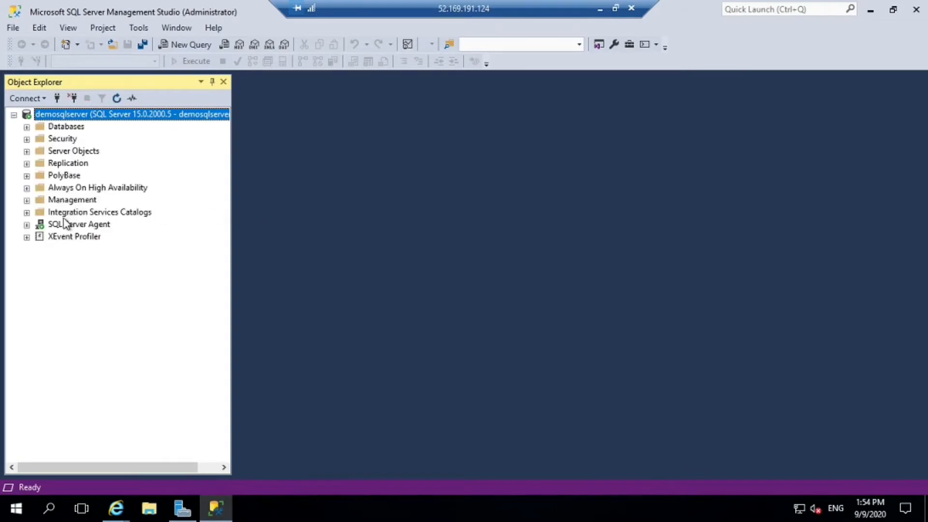
left_click(27, 127)
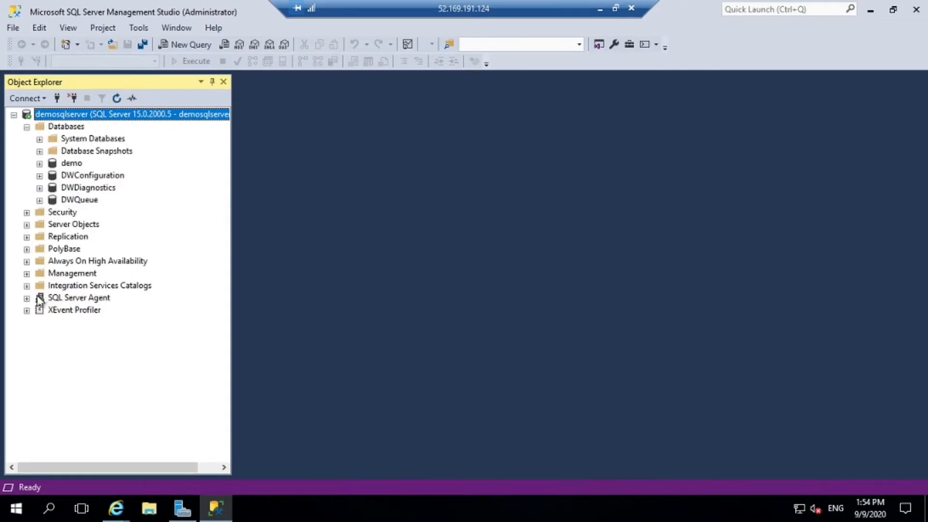
left_click(27, 297)
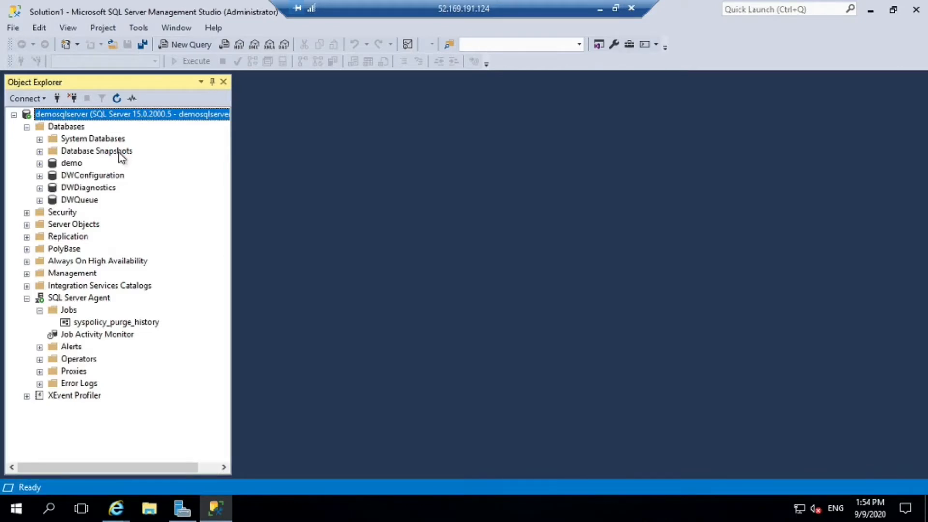
Write a new query reading Select * from msdb..backupset
left_click(189, 44)
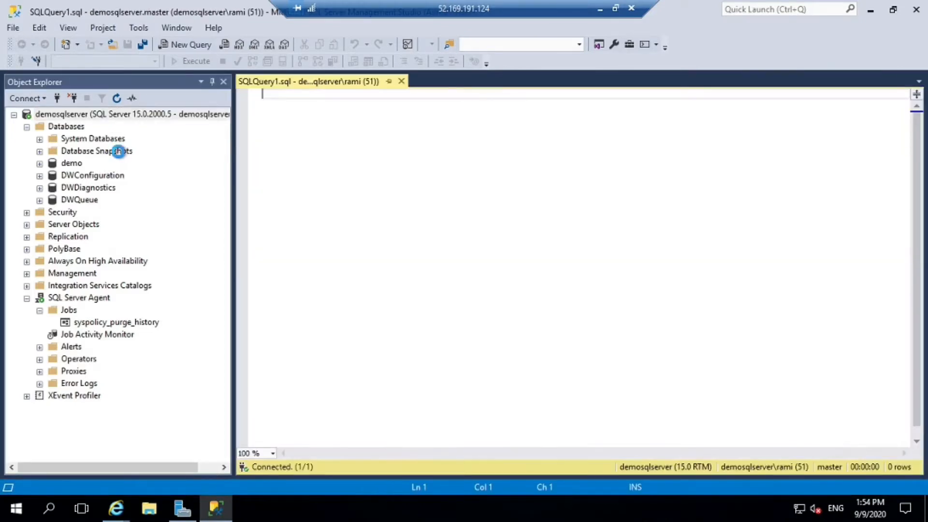
type("Select")
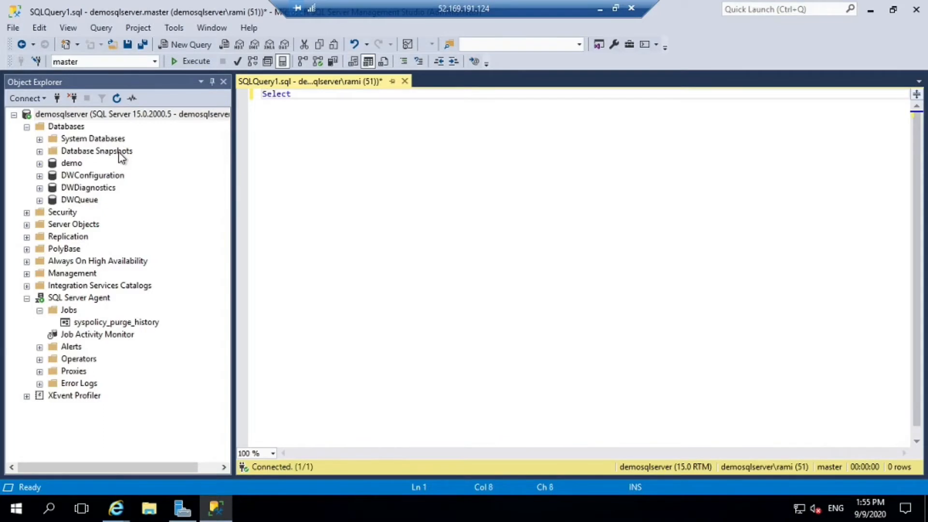
type("*")
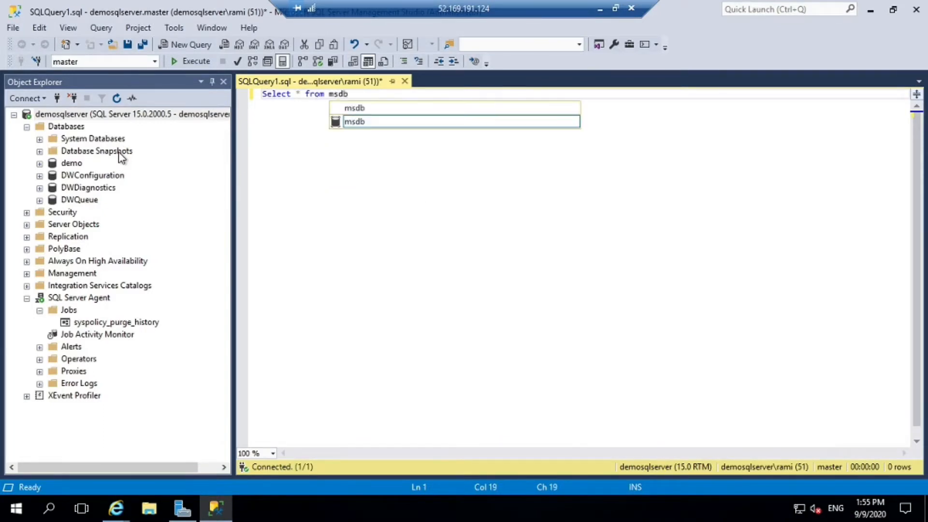
type("..")
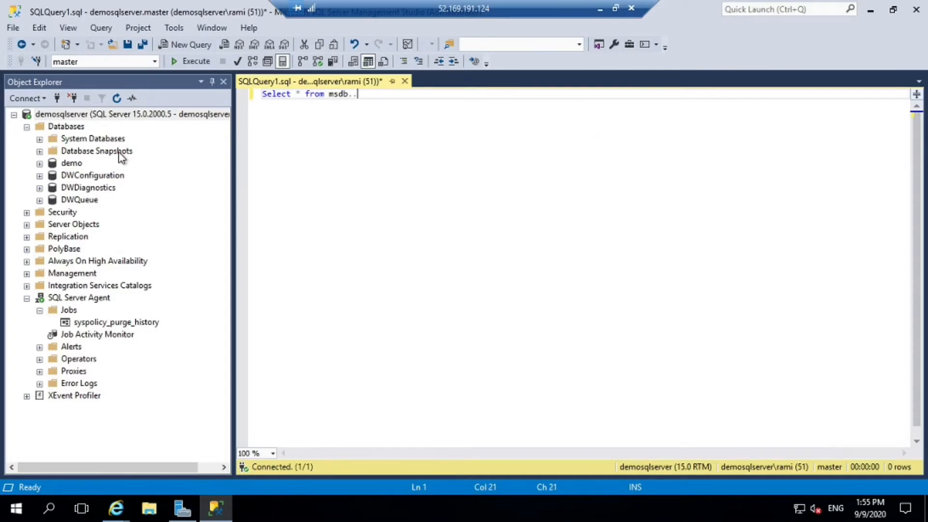
type("bac")
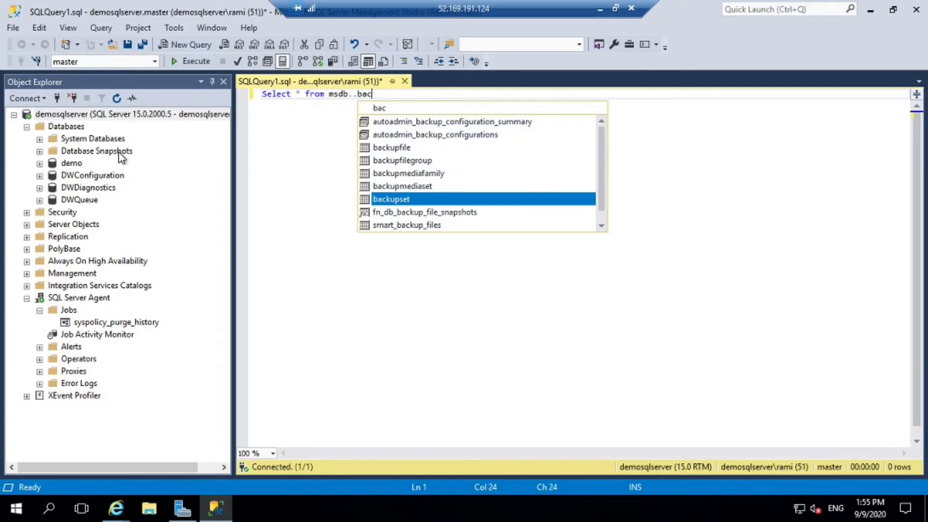
key("Tab")
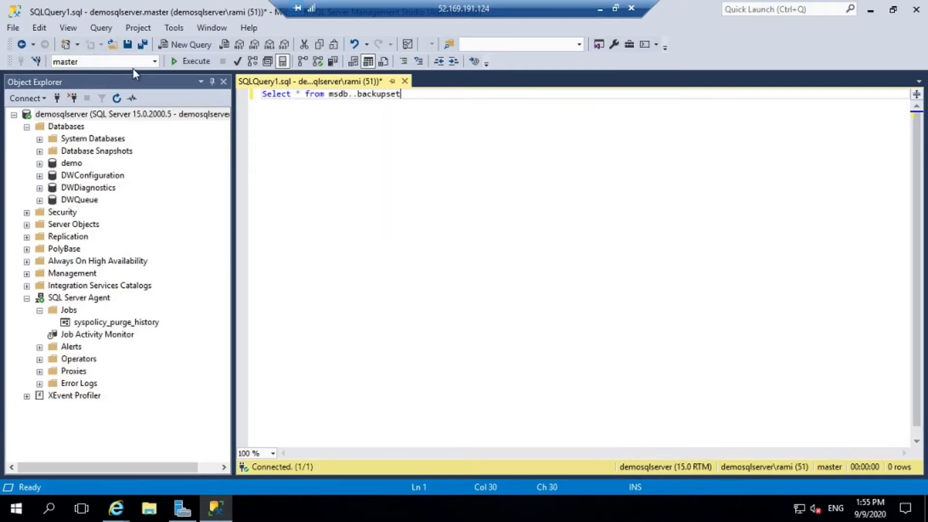
left_click(172, 61)
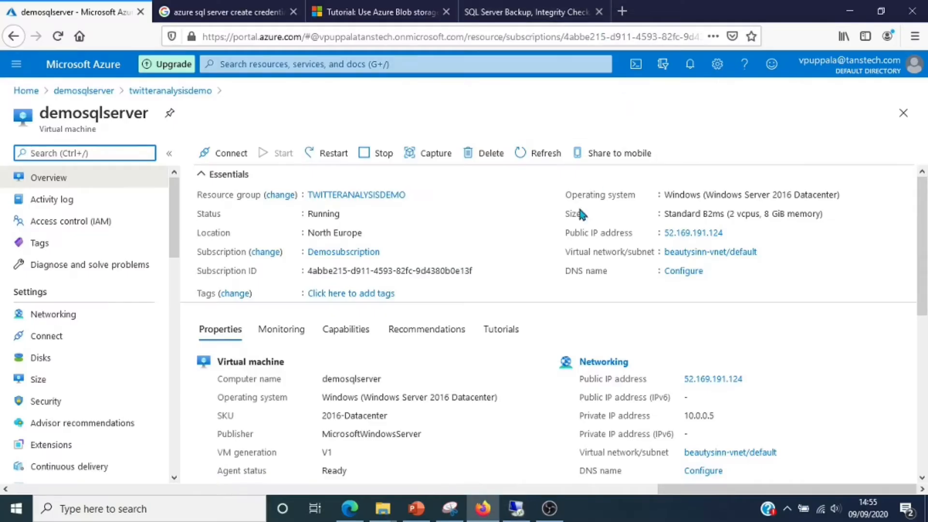
From the twitteranalysisdemo resource group, add a resource and search the Marketplace for 'storage'
left_click(355, 196)
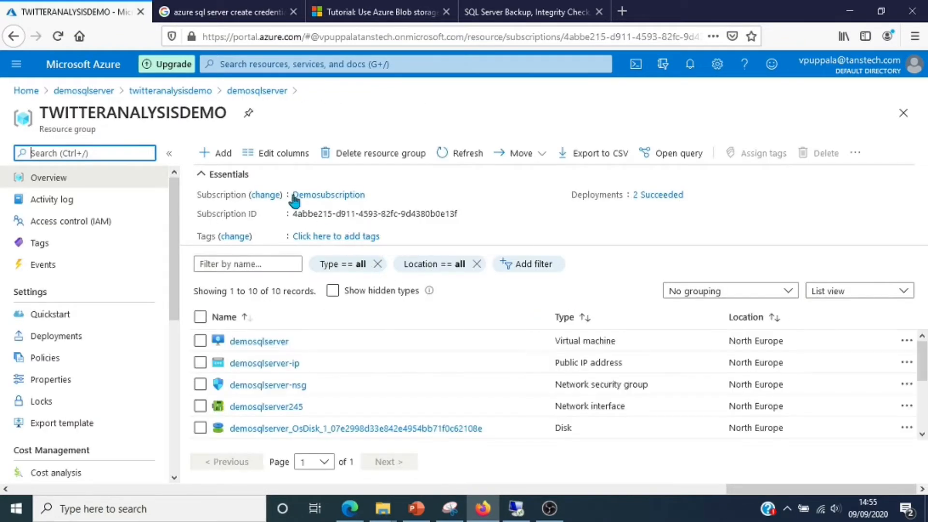
left_click(329, 196)
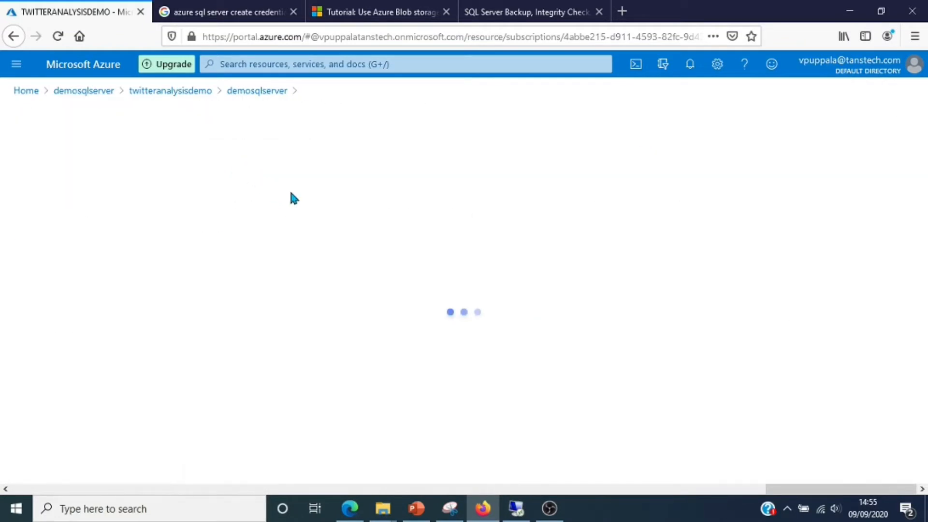
mouse_move(371, 241)
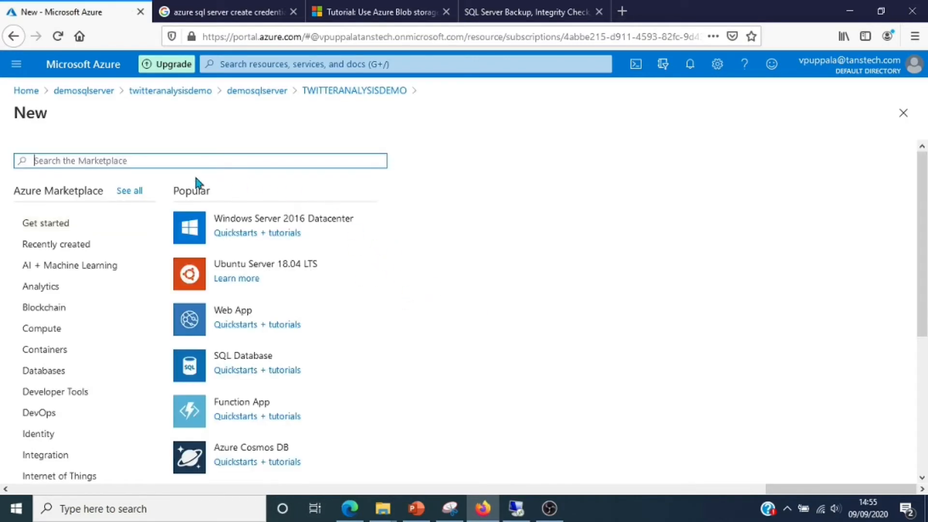
type("s")
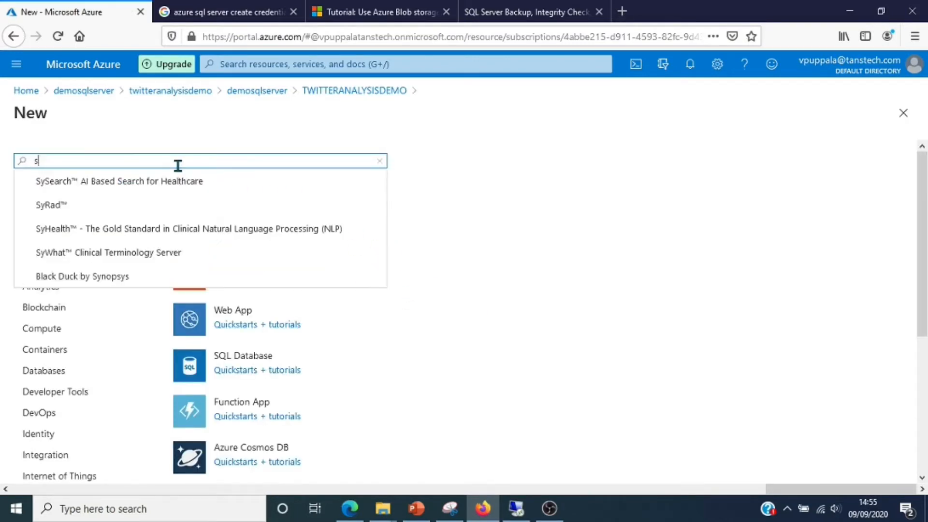
type("tor")
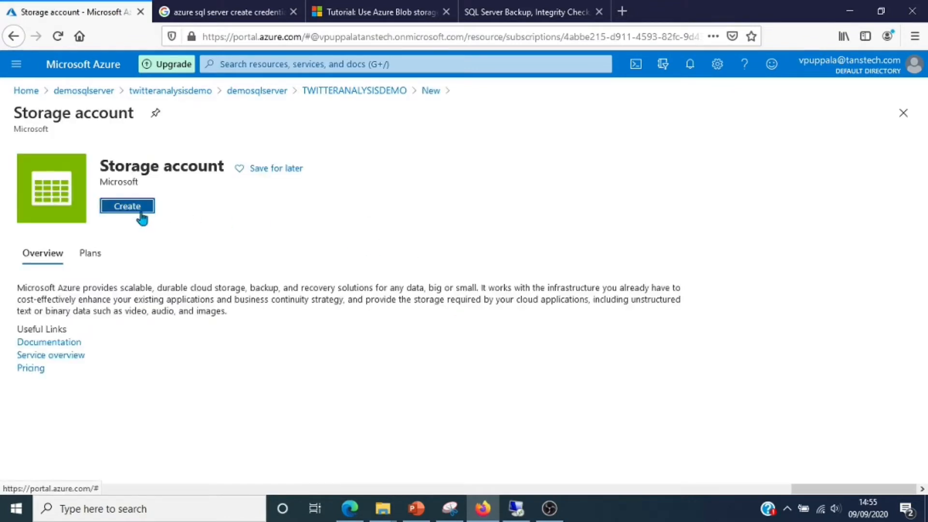
Begin a new storage account named mssqlbackupdemo
left_click(128, 206)
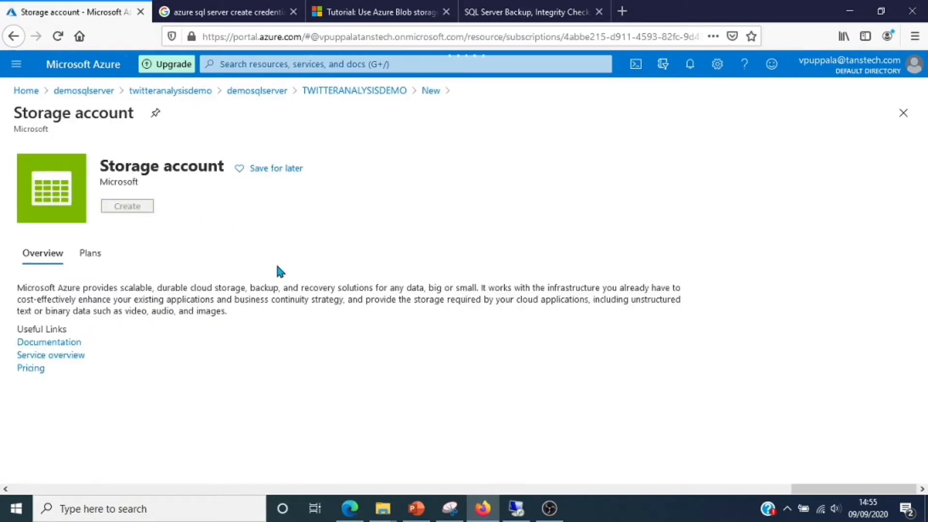
left_click(128, 206)
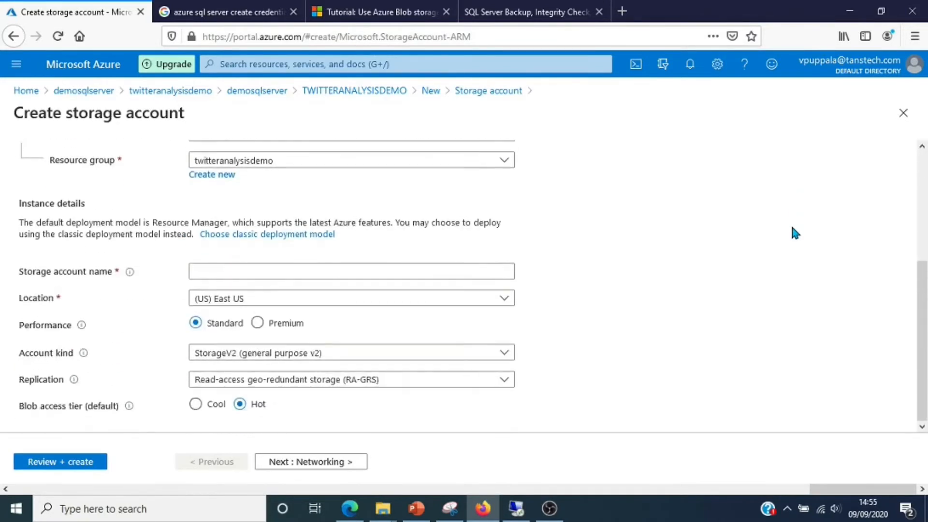
left_click(352, 271)
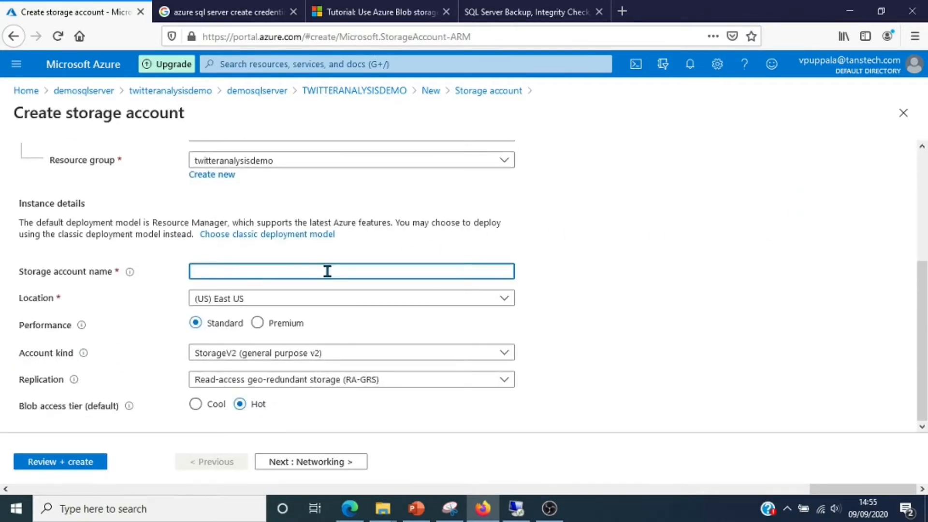
type("mssqlbackup")
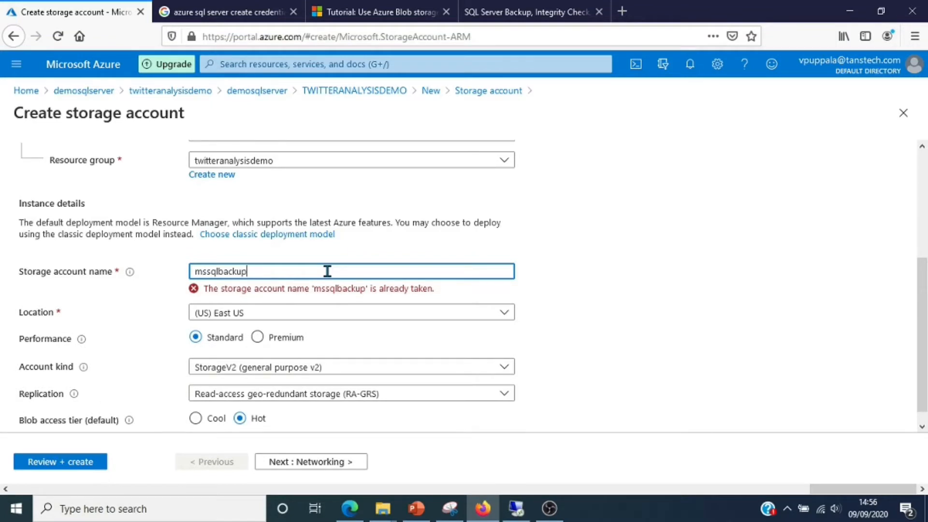
type("demo")
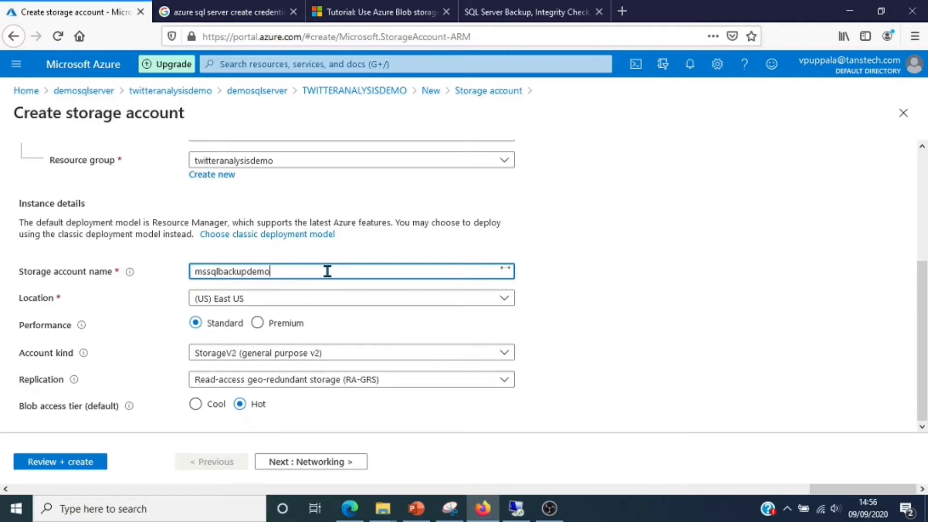
mouse_move(671, 215)
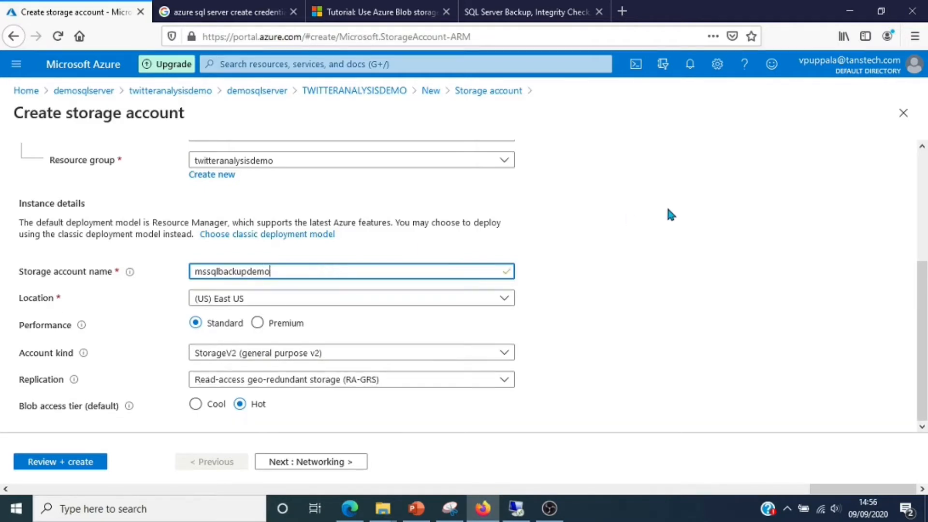
Set location to North Europe and replication to zone-redundant storage (ZRS), then continue
left_click(503, 297)
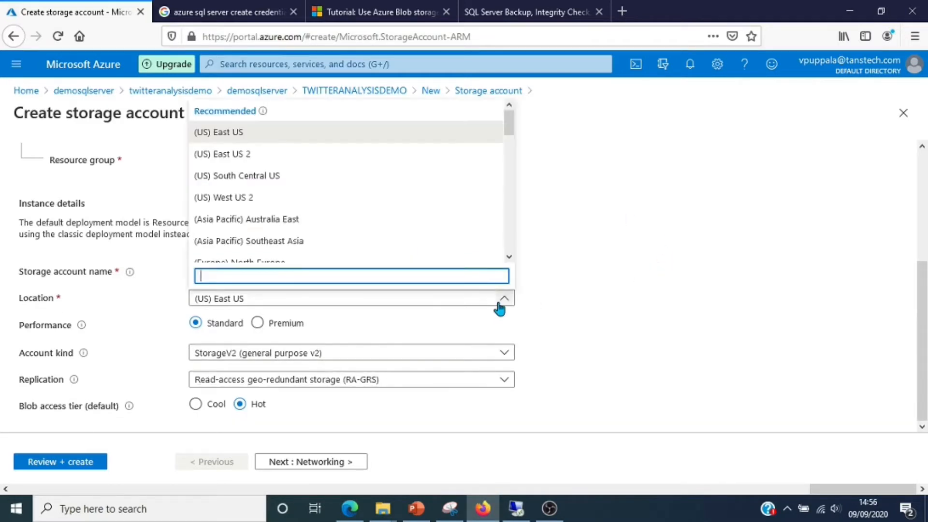
scroll("down", 3)
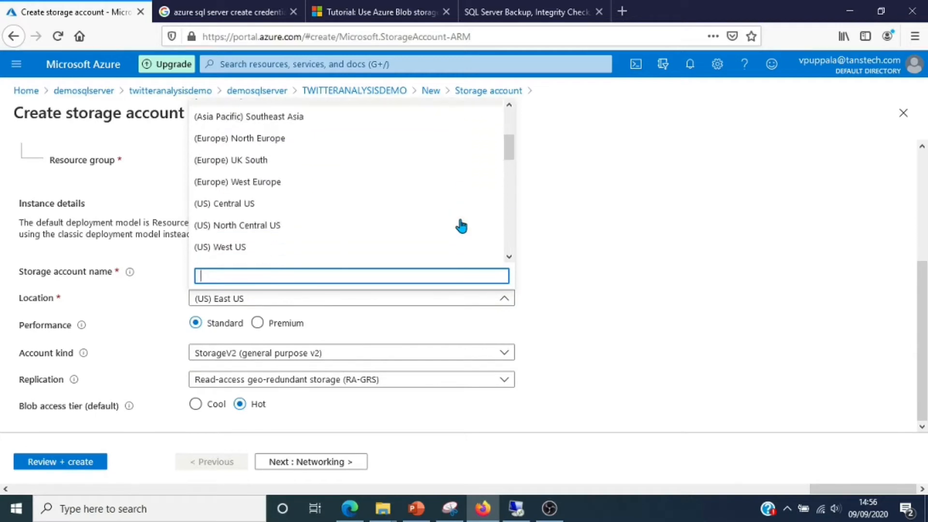
scroll("down", 3)
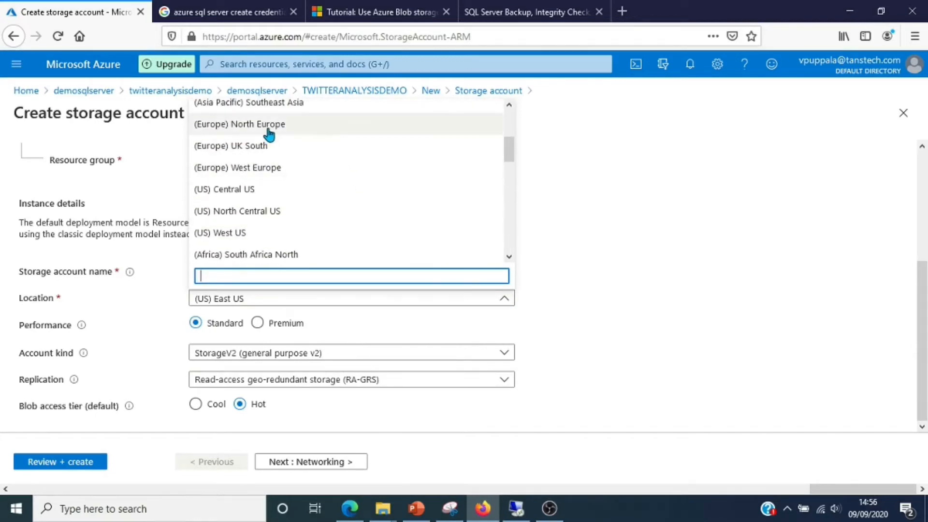
left_click(239, 123)
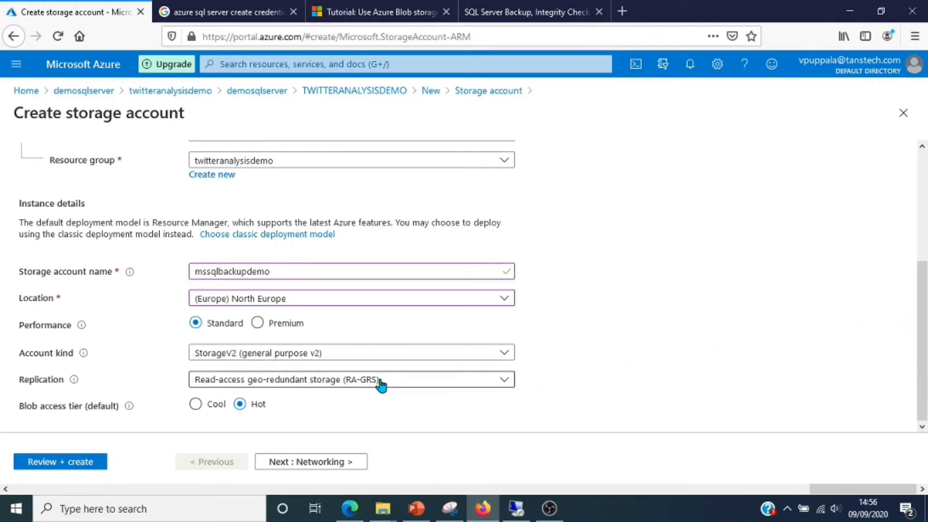
left_click(351, 379)
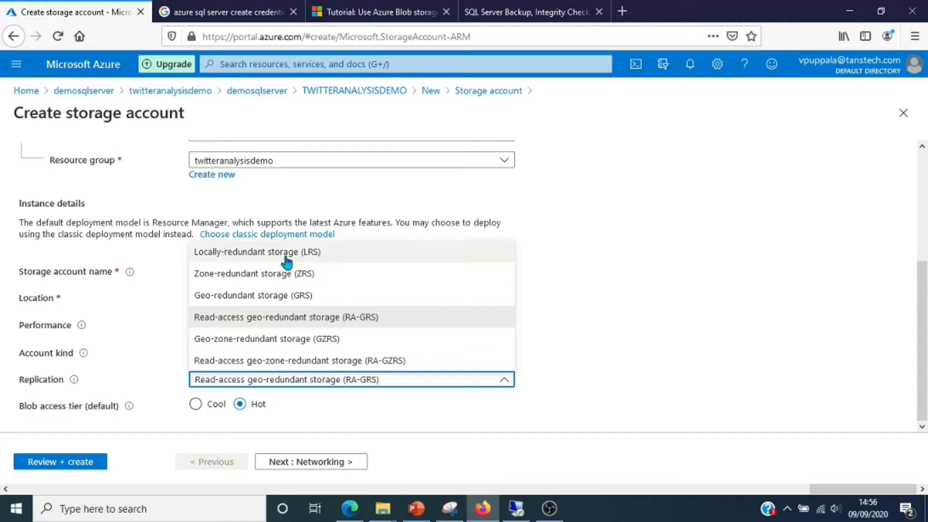
left_click(253, 273)
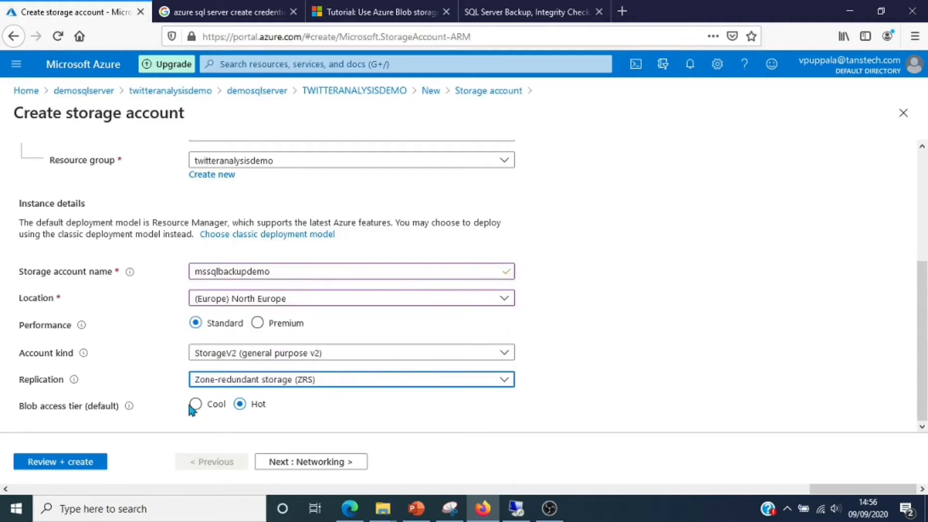
left_click(311, 461)
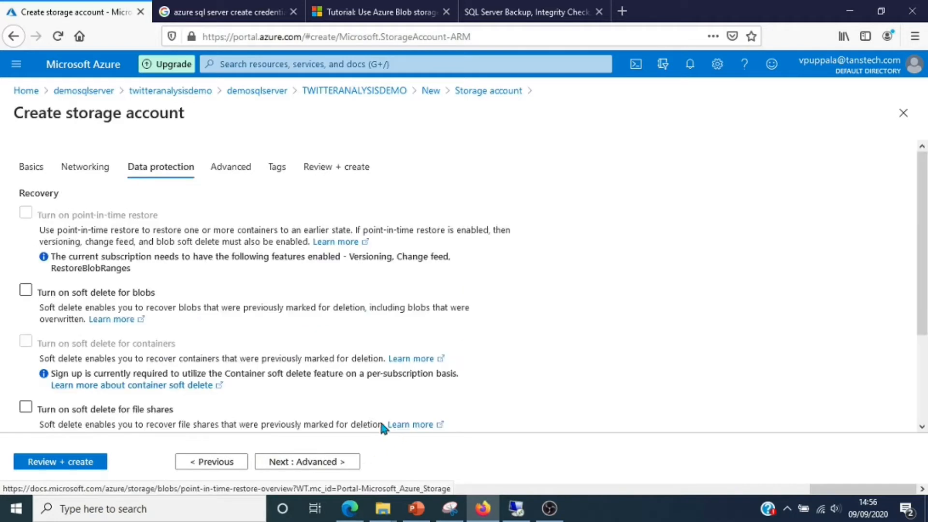
mouse_move(518, 277)
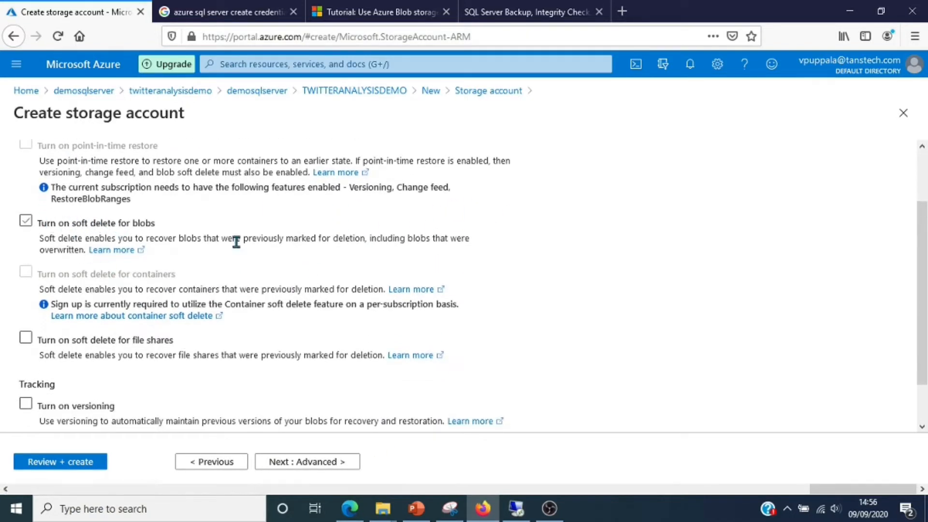
Move through Data protection and Advanced, then add the tag category=Production
left_click(307, 460)
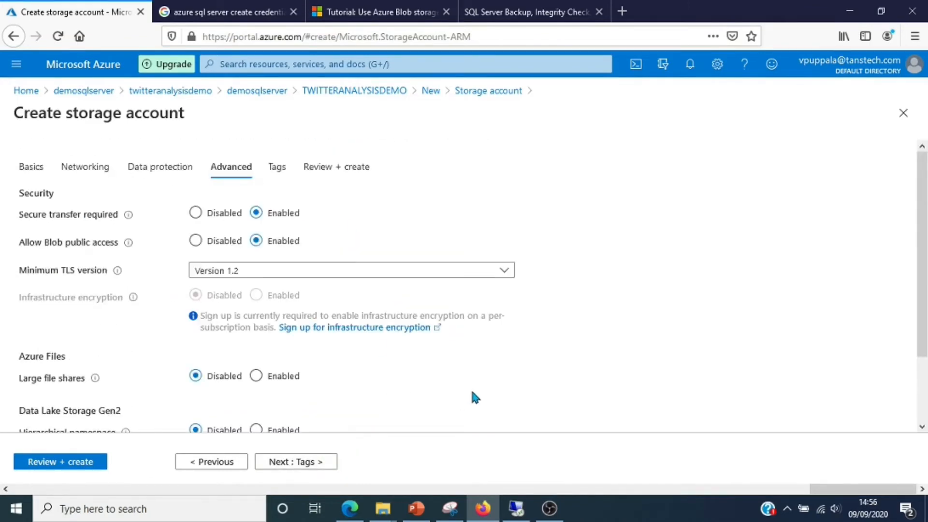
left_click(296, 461)
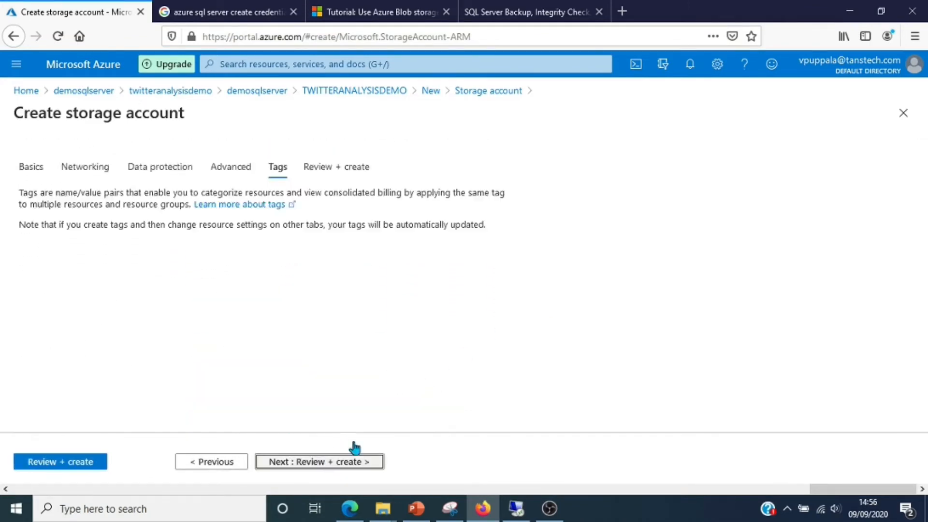
left_click(99, 273)
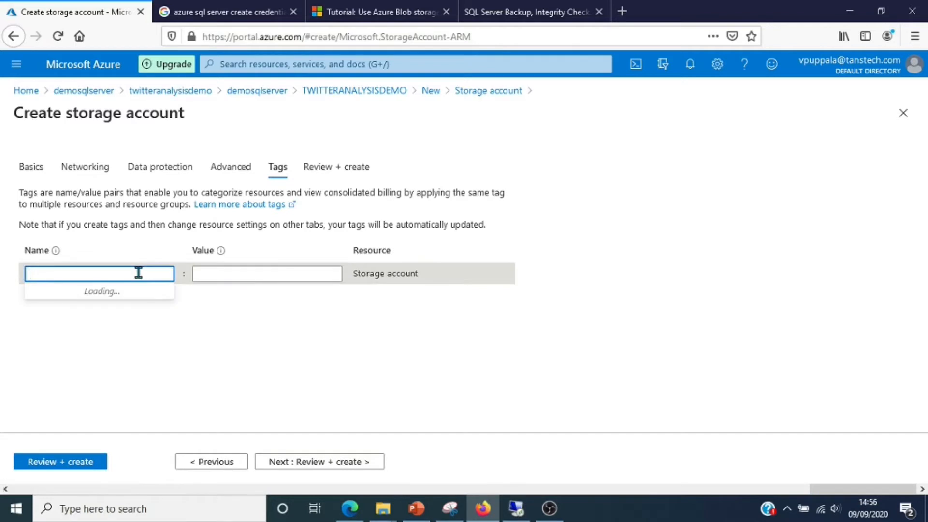
type("category")
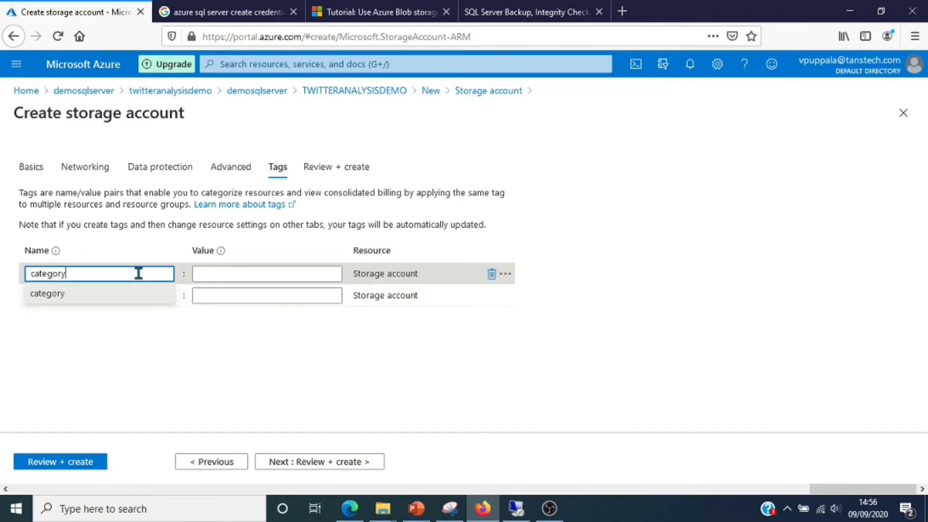
type("b")
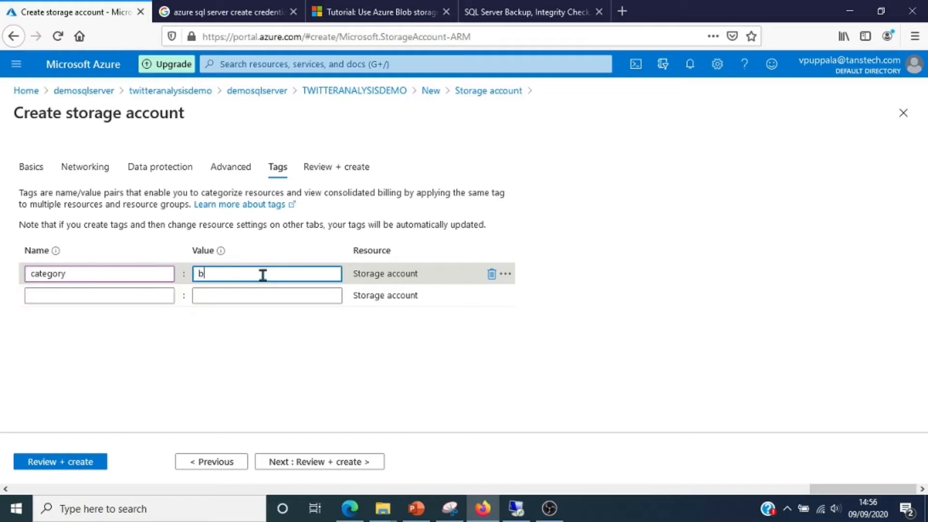
type("a")
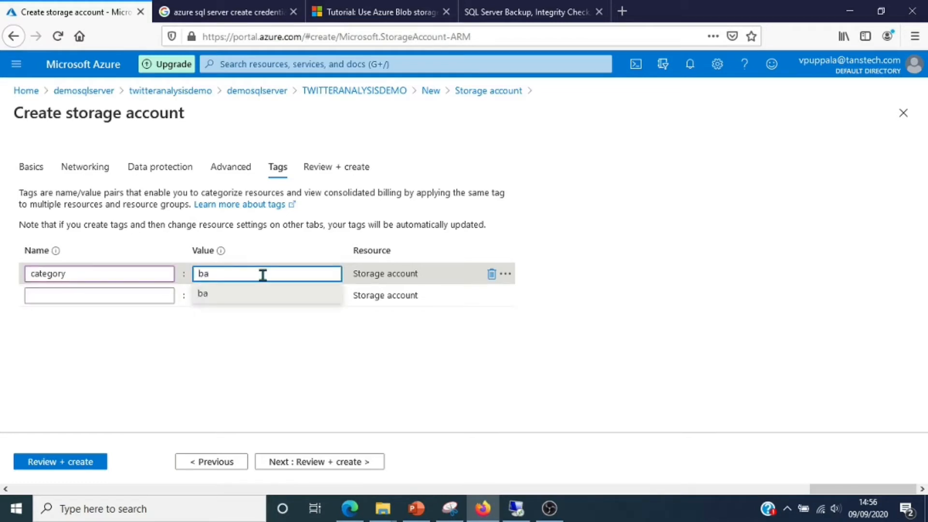
type("p")
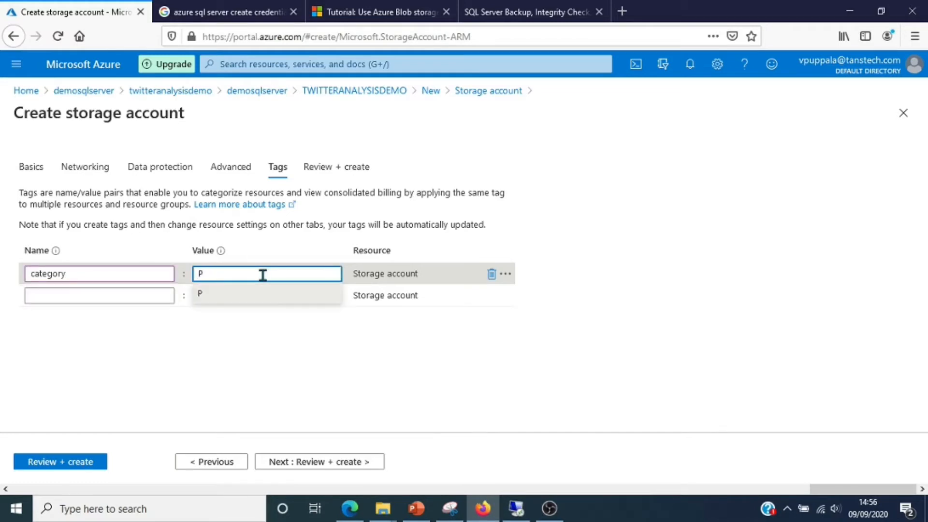
type("roducto")
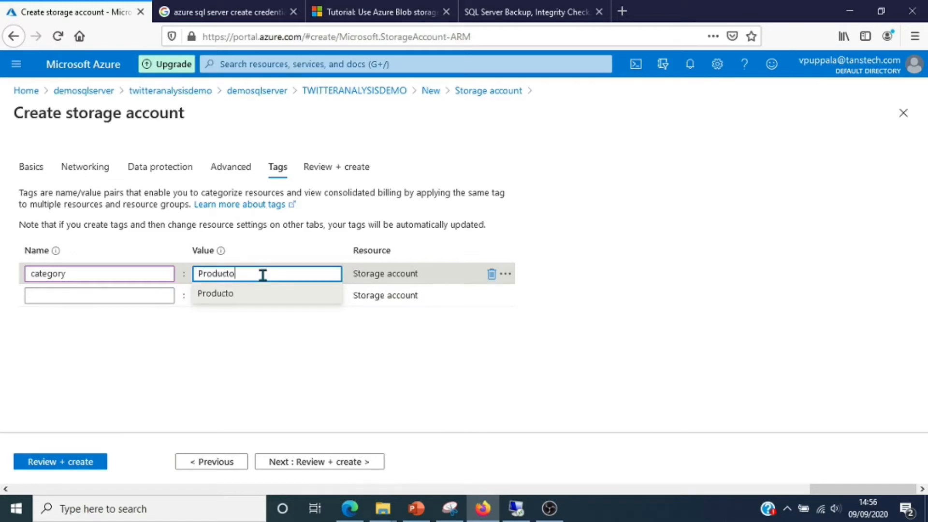
key("Backspace")
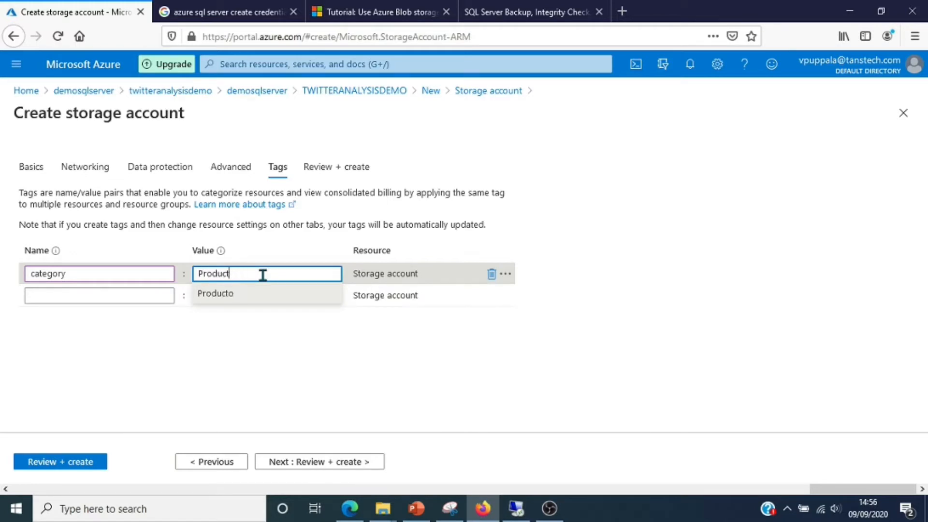
type("ion")
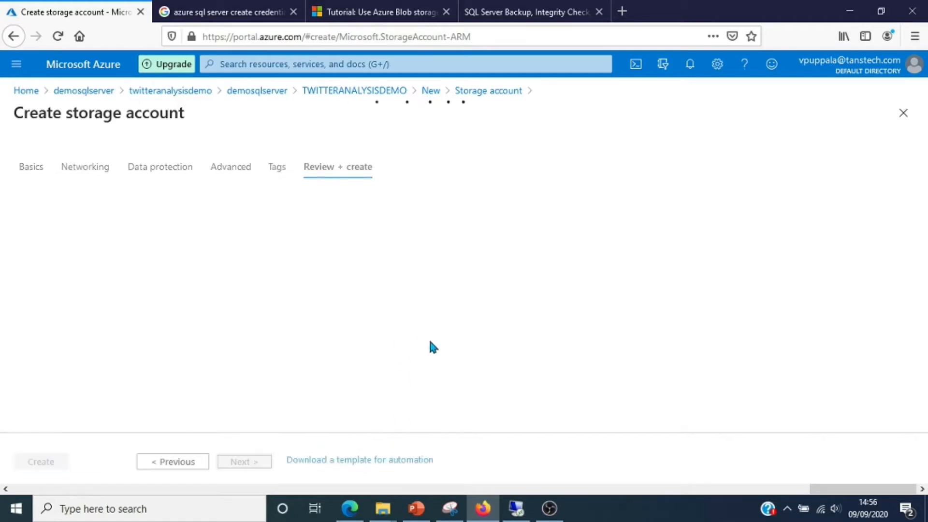
Review and create the mssqlbackupdemo storage account, then go to its Containers list
left_click(337, 167)
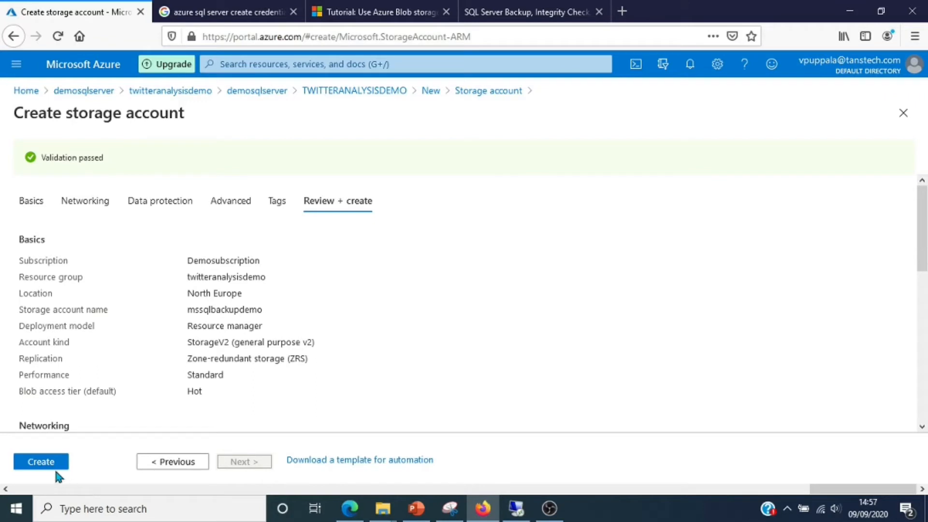
left_click(40, 461)
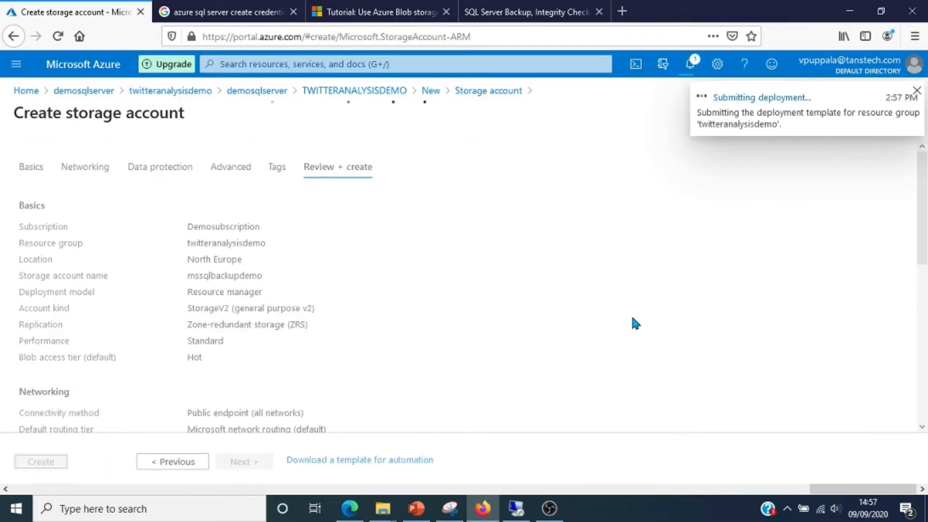
left_click(41, 461)
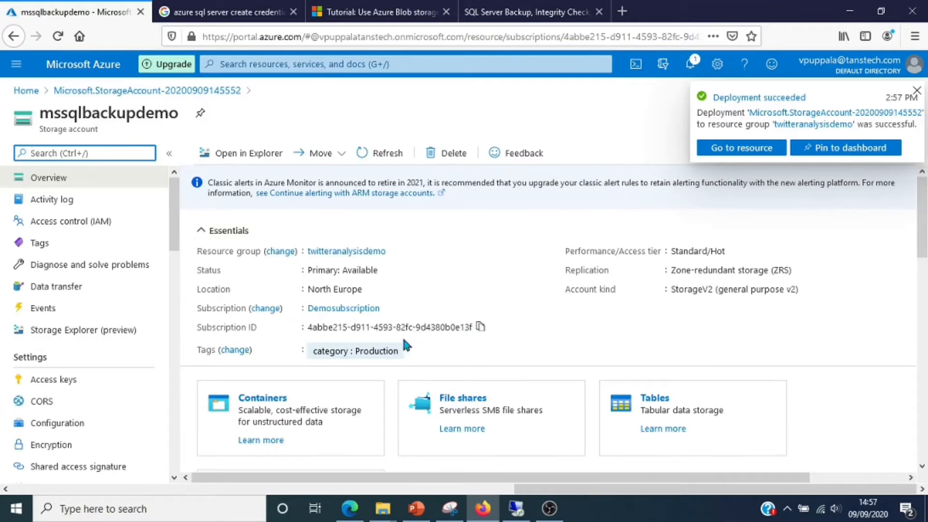
left_click(262, 399)
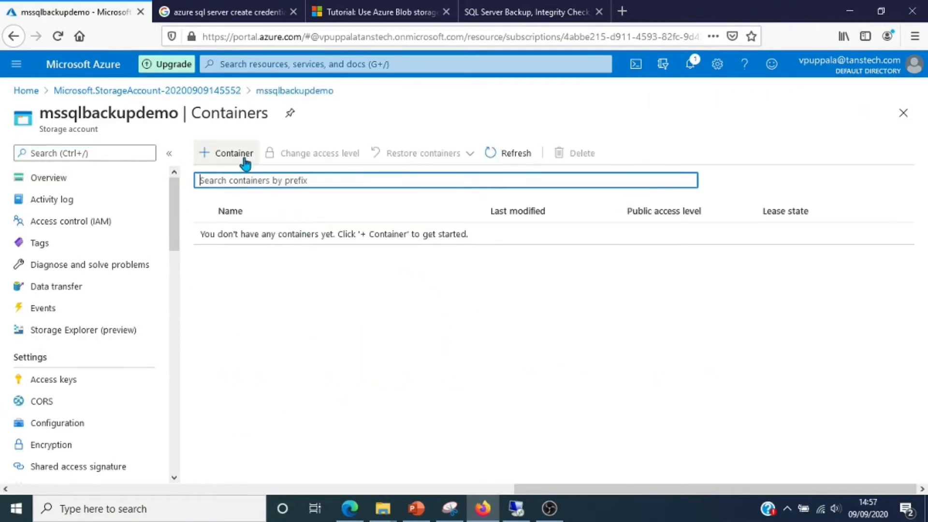
Create a private container named sqlbackup in the mssqlbackupdemo storage account
left_click(226, 152)
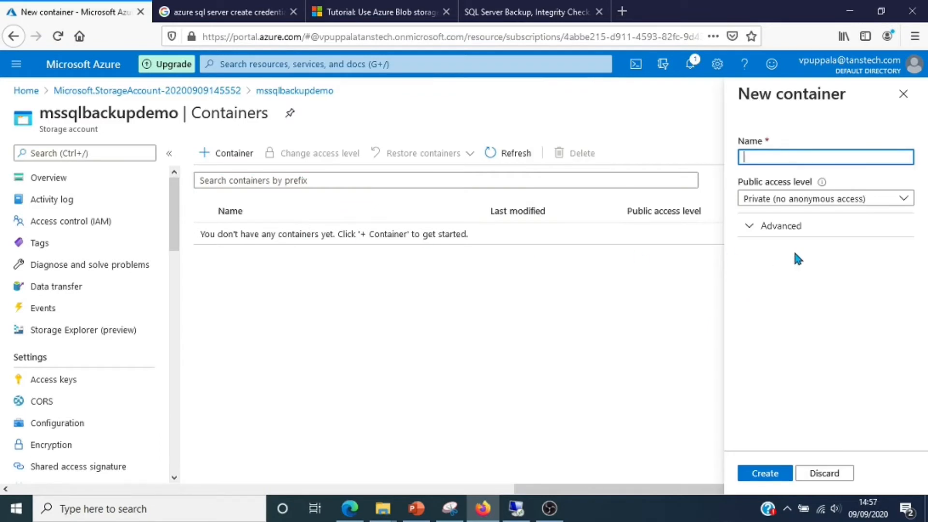
type("s")
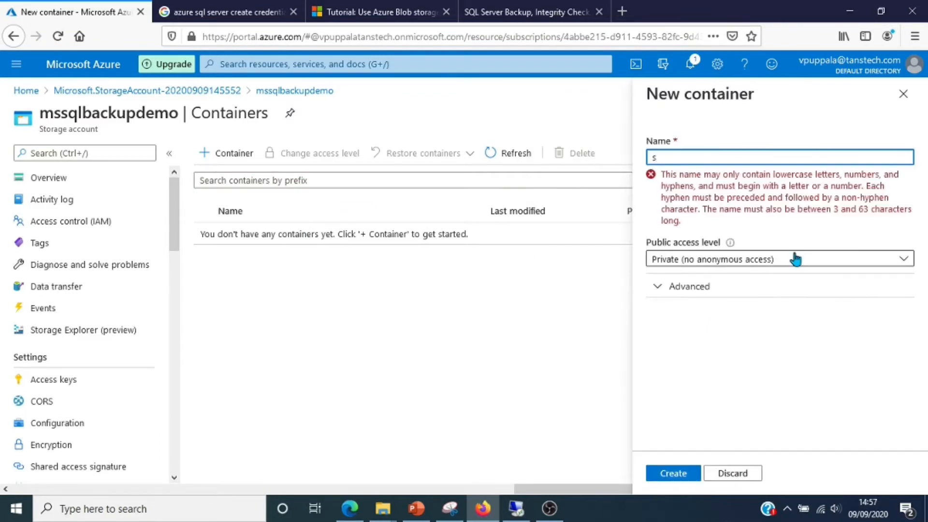
type("qlbackup")
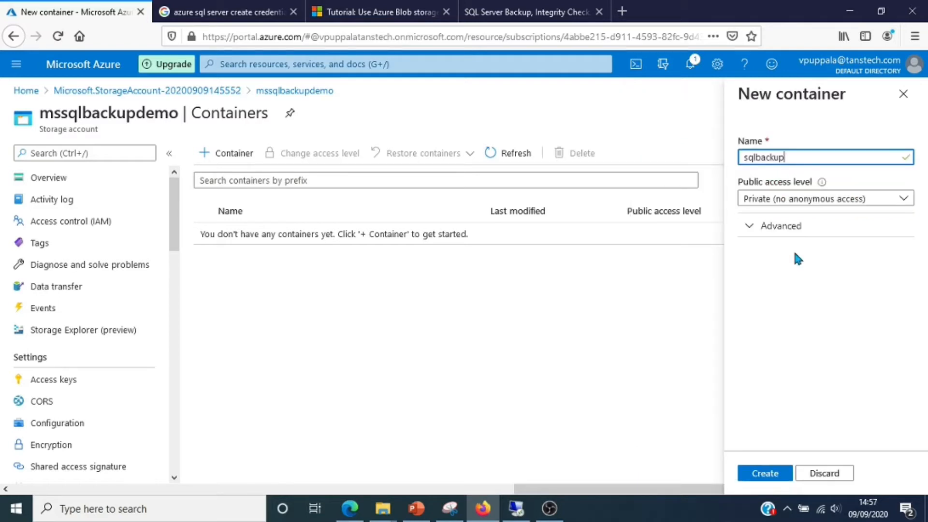
mouse_move(759, 476)
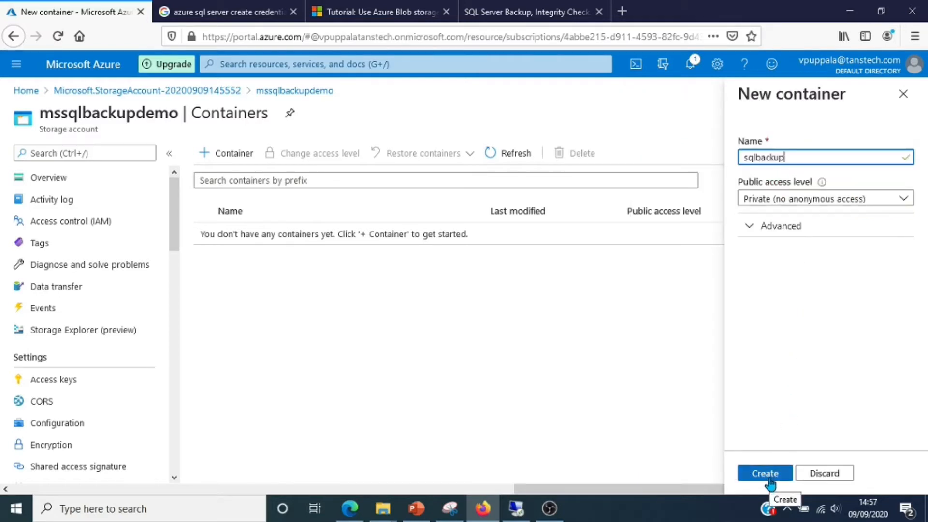
left_click(764, 473)
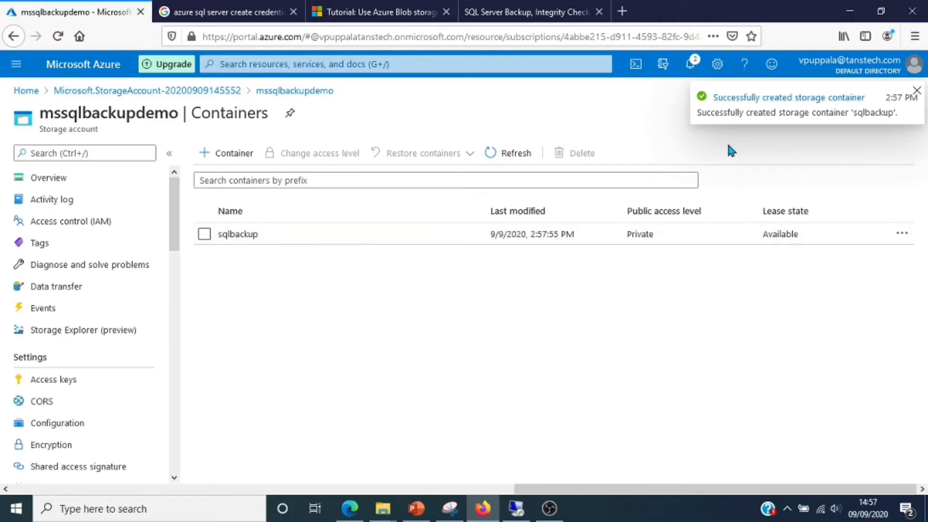
mouse_move(310, 298)
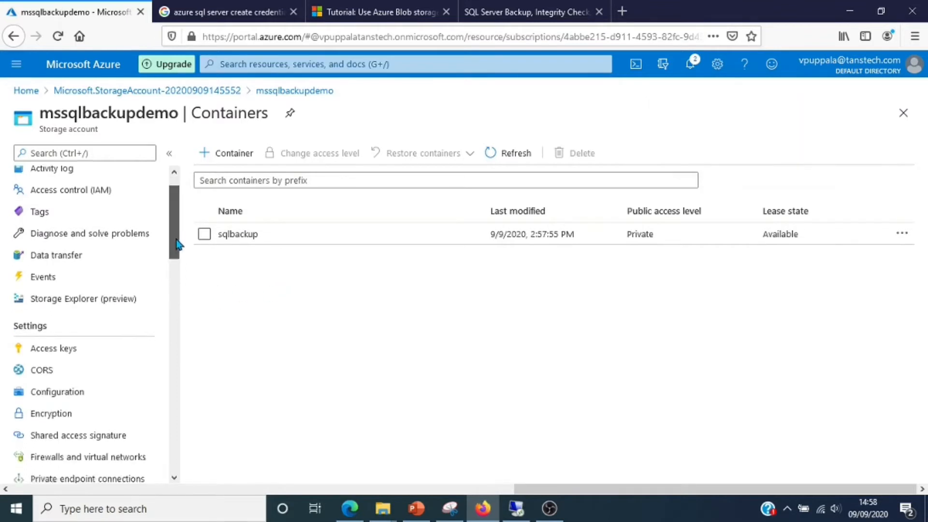
scroll("down", 3)
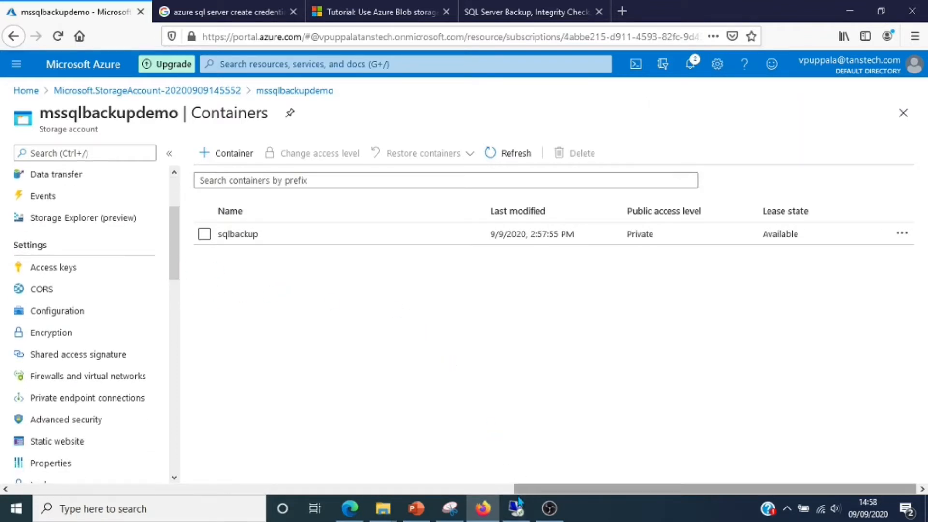
mouse_move(516, 508)
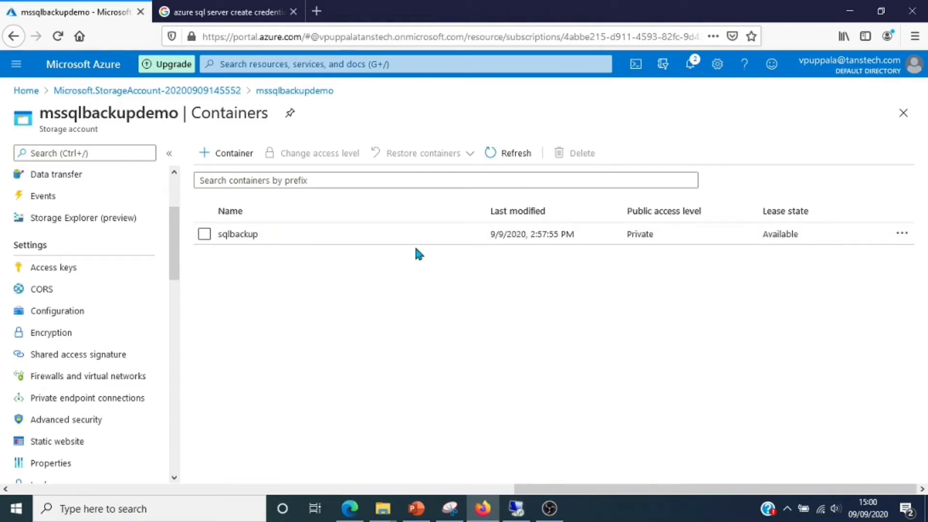
mouse_move(255, 279)
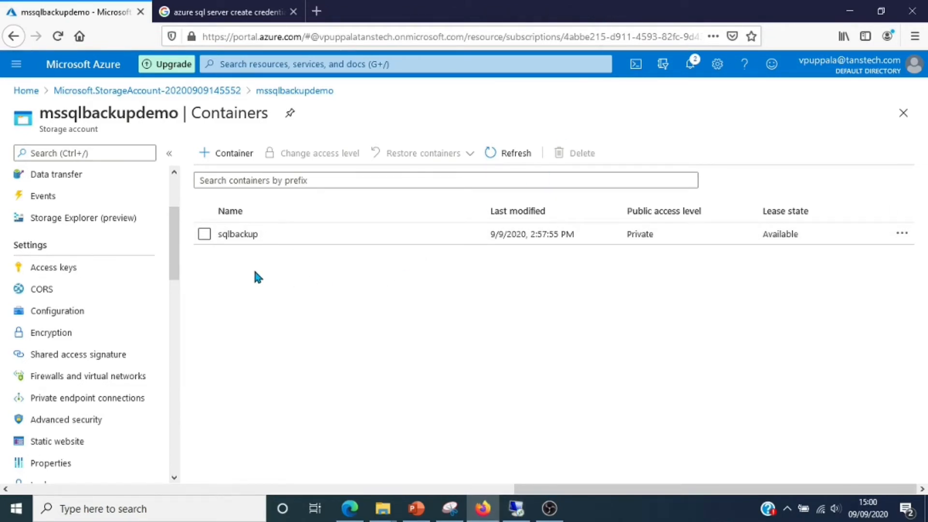
mouse_move(54, 269)
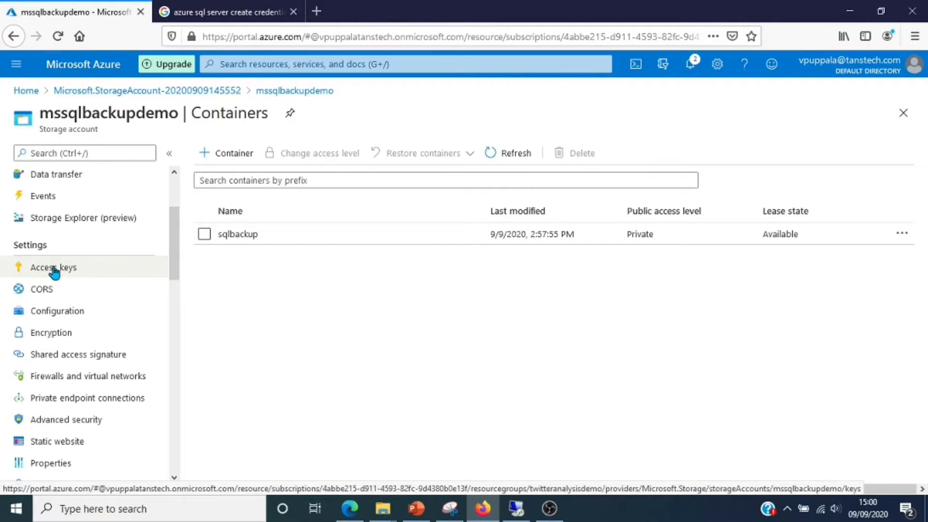
Show the mssqlbackupdemo storage account's access keys and connection strings
left_click(53, 267)
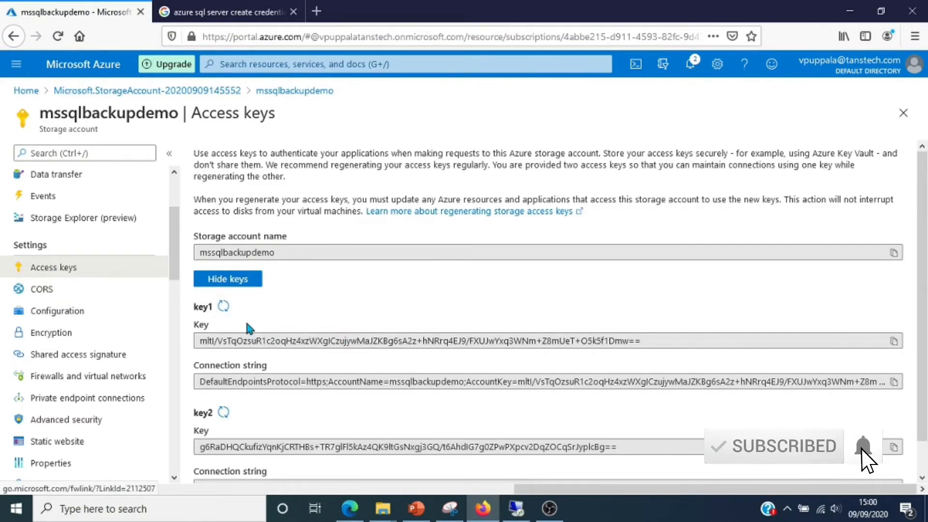
left_click(77, 353)
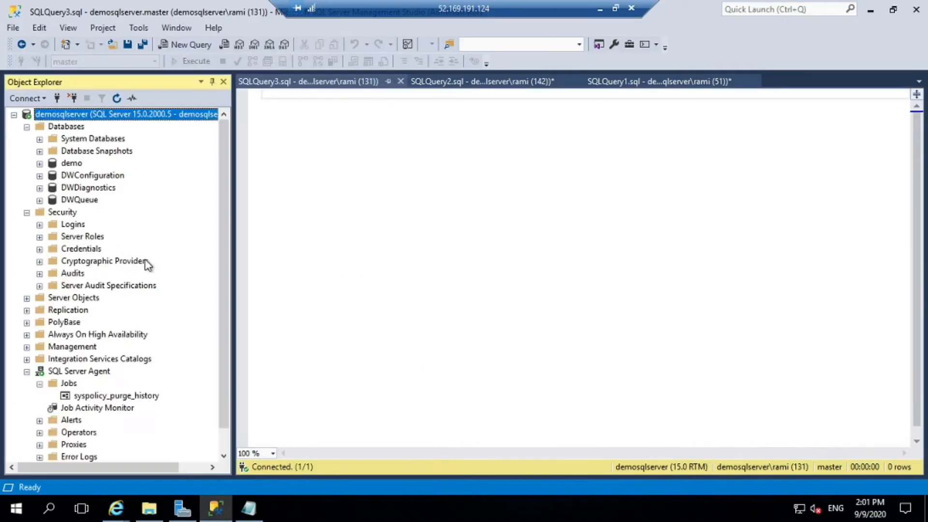
mouse_move(86, 256)
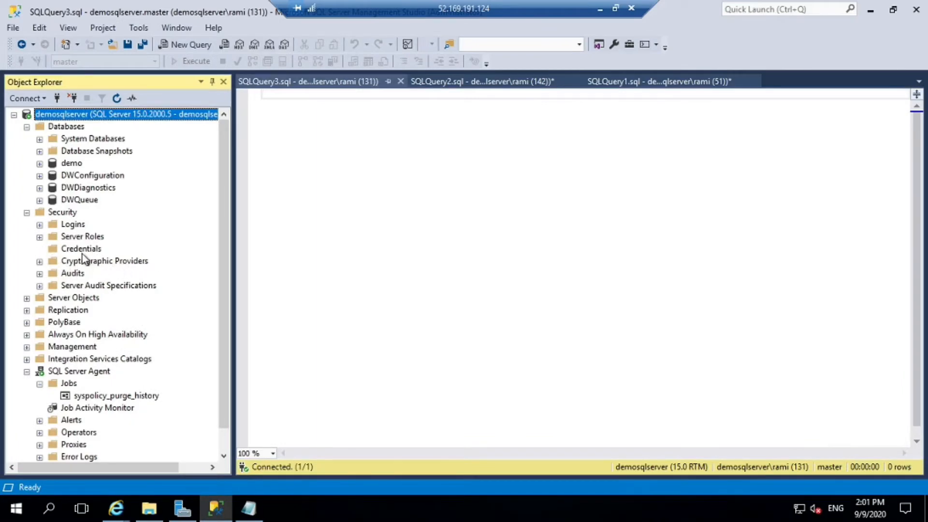
Start a New Credential under Security, close it unused, and go to the CREATE CREDENTIAL reference
right_click(81, 249)
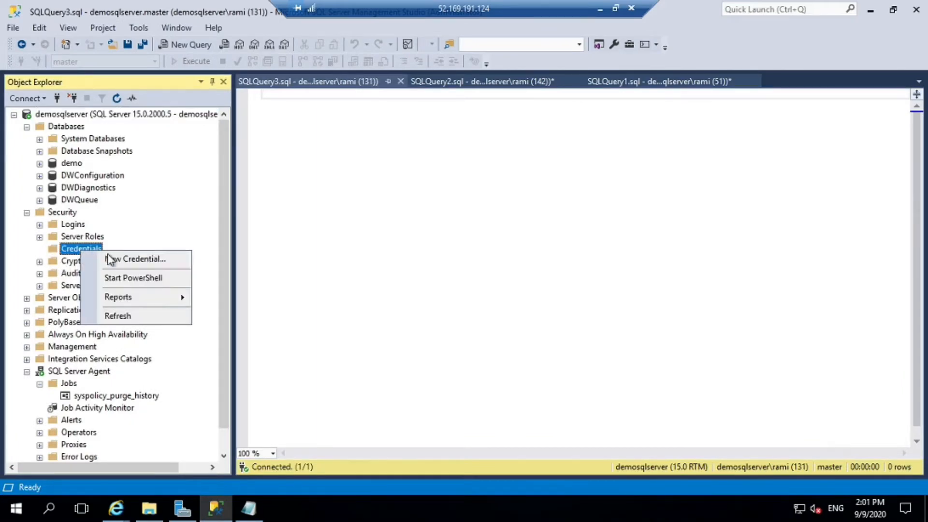
left_click(137, 259)
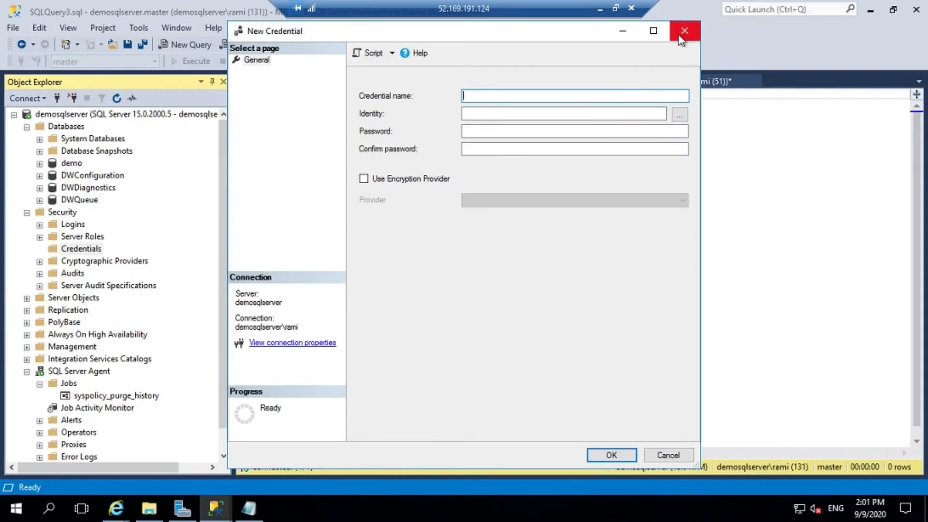
left_click(684, 30)
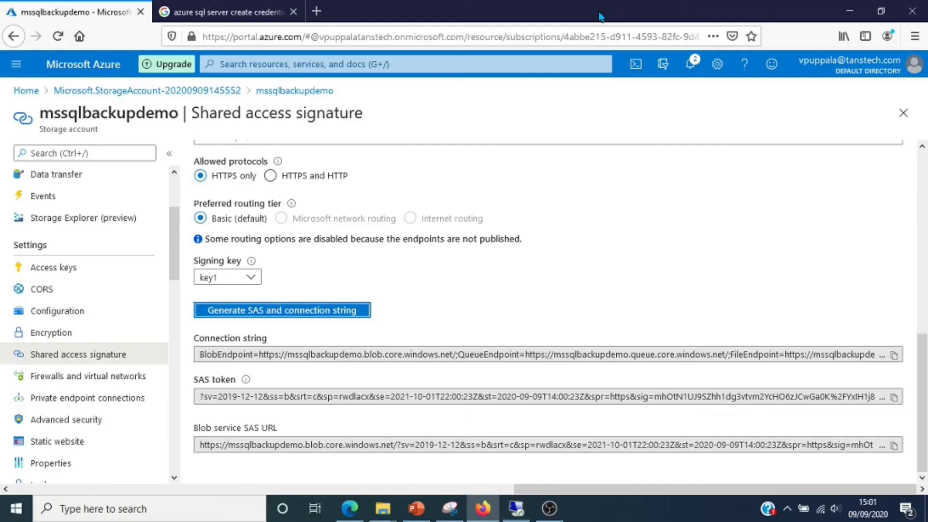
left_click(228, 13)
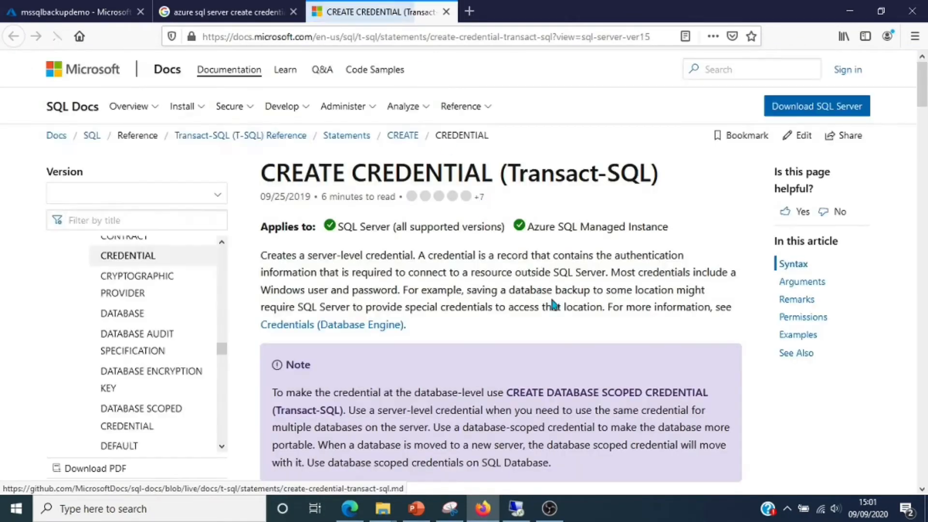
Copy example D, the CREATE CREDENTIAL script using a SAS token, from the docs
scroll("down", 3)
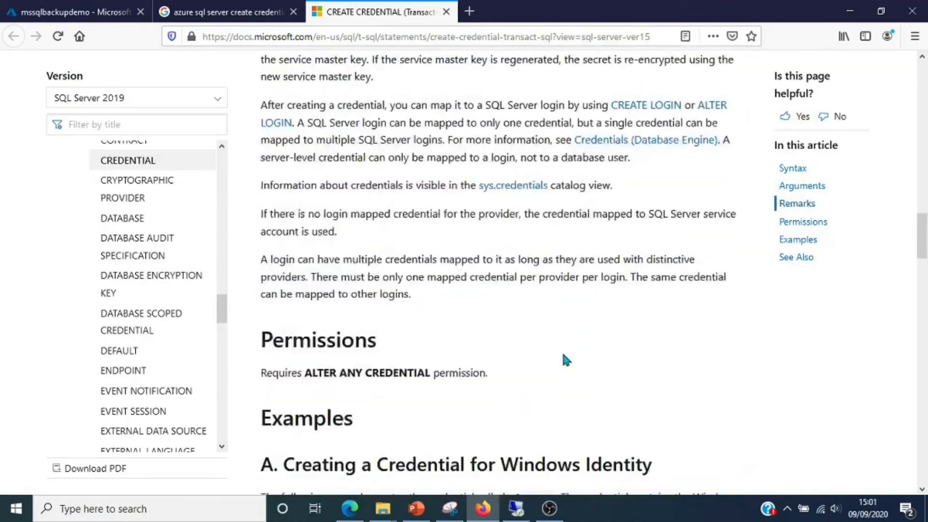
scroll("down", 3)
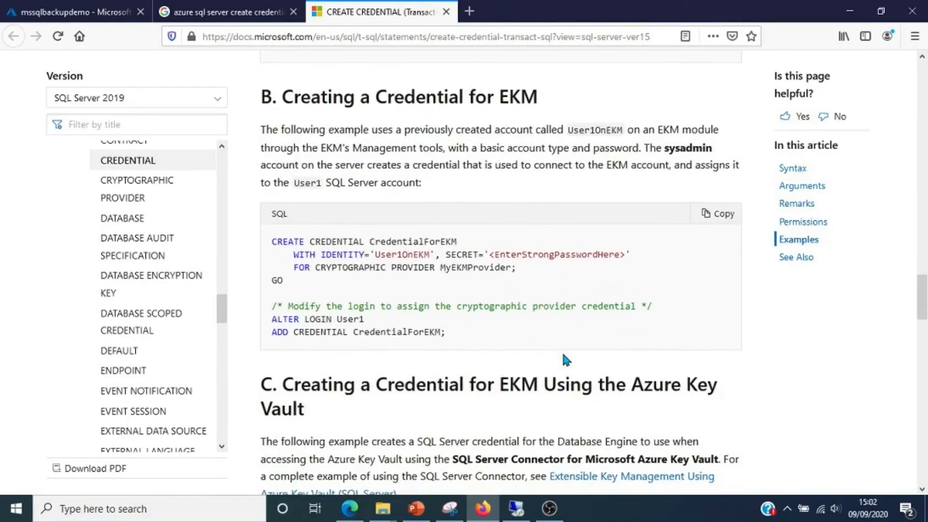
scroll("down", 3)
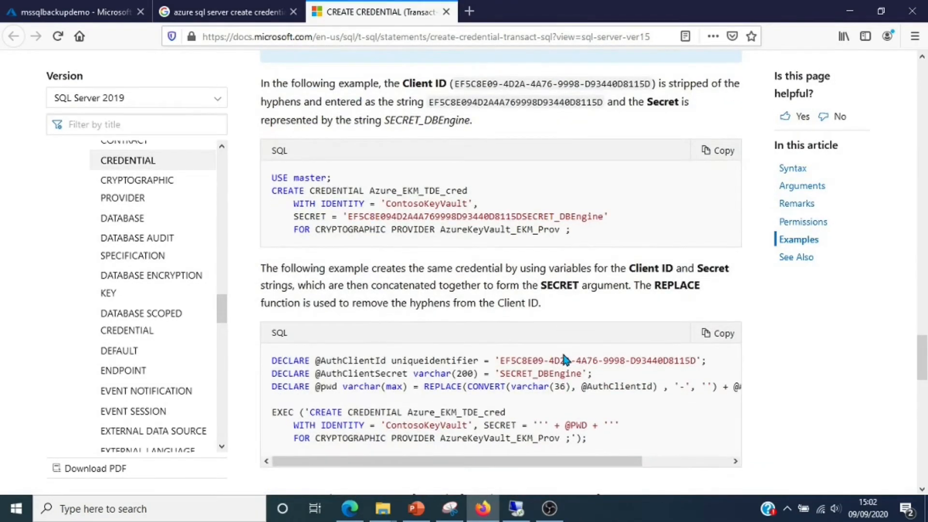
scroll("down", 3)
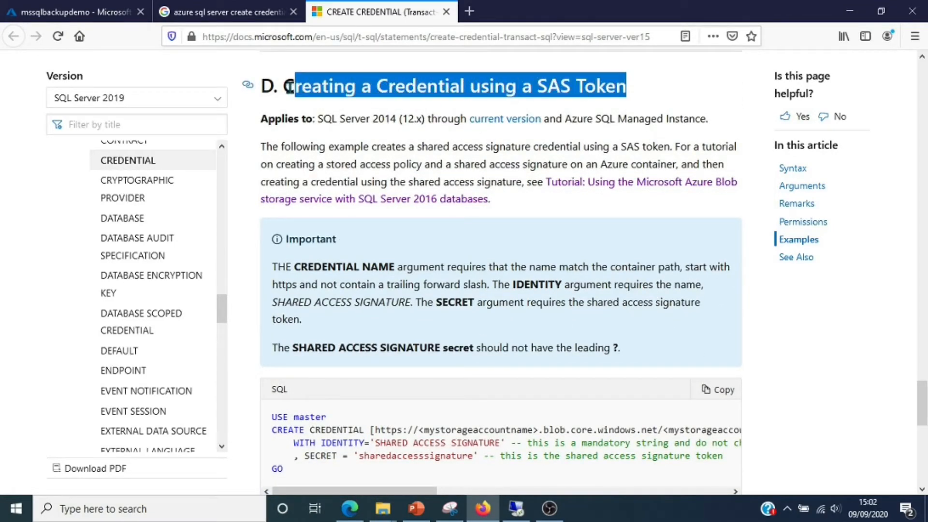
scroll("down", 3)
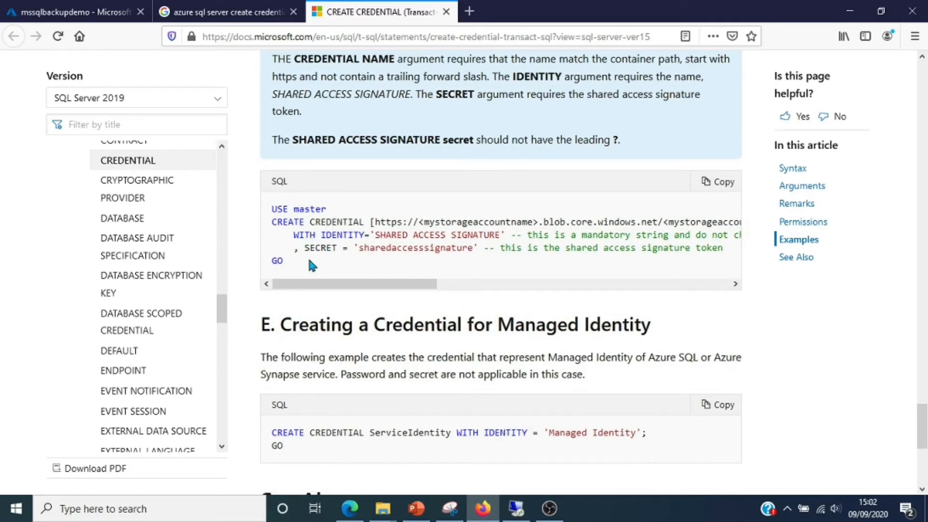
left_click(716, 182)
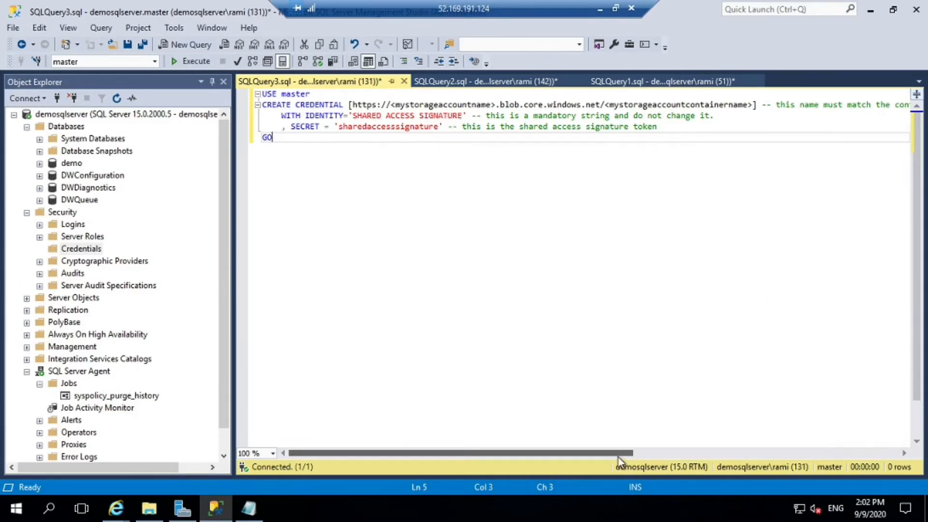
Read the pasted credential script's placeholders and return to the mssqlbackupdemo storage account in Azure
left_click_drag(619, 452, 727, 452)
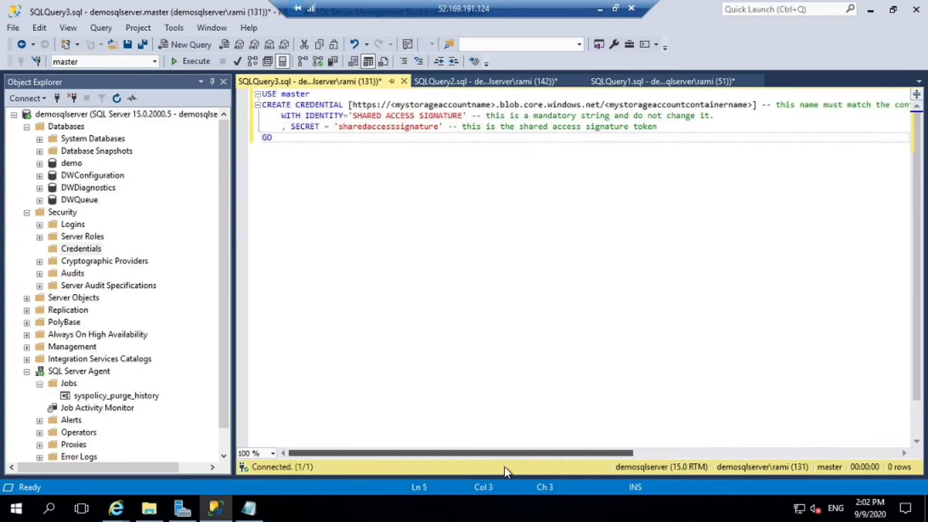
mouse_move(614, 38)
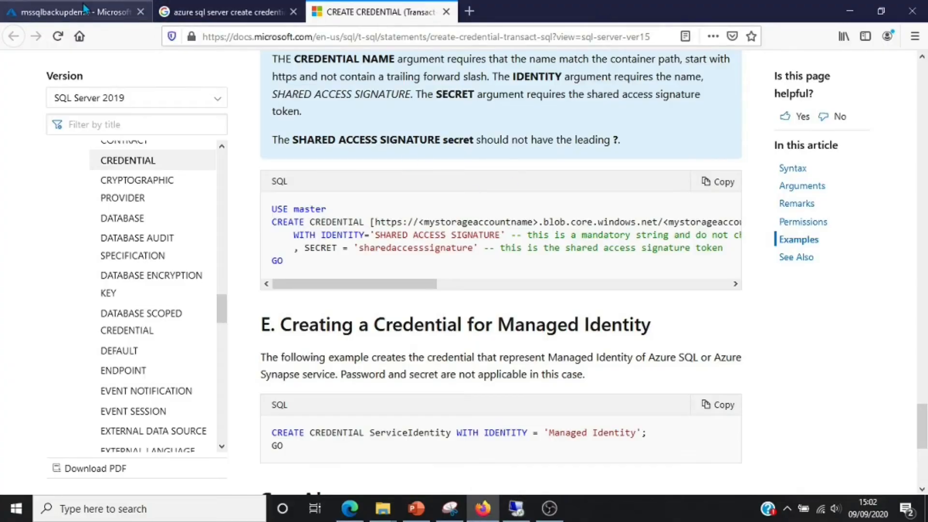
left_click(67, 12)
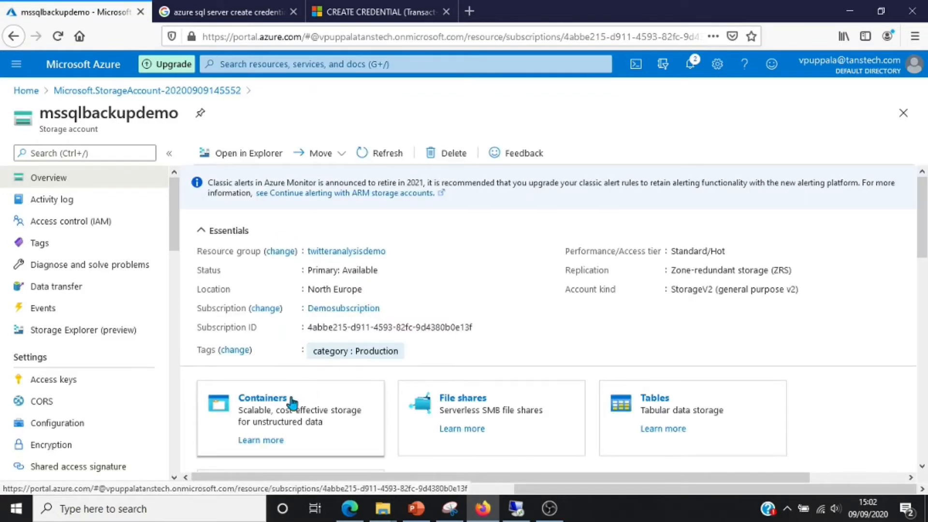
Open the sqlbackup container's properties in the storage account and copy its URL
left_click(261, 397)
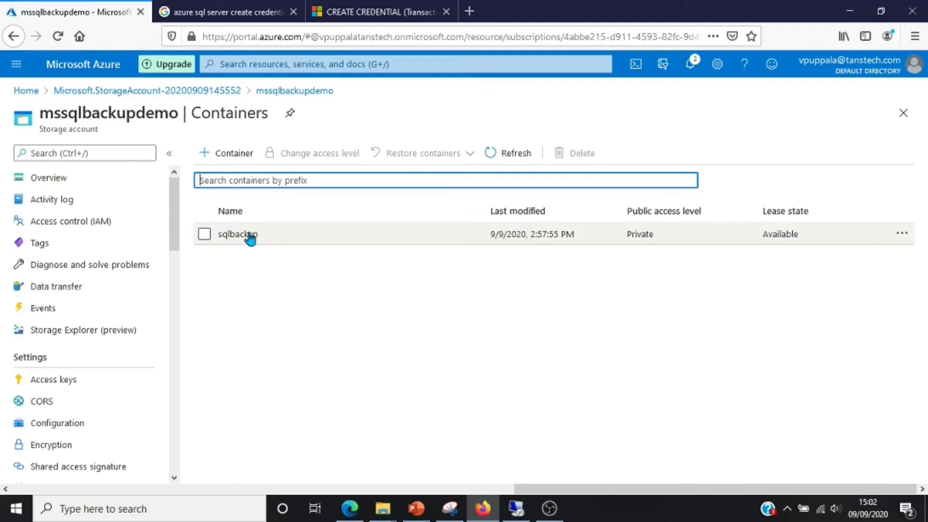
left_click(238, 234)
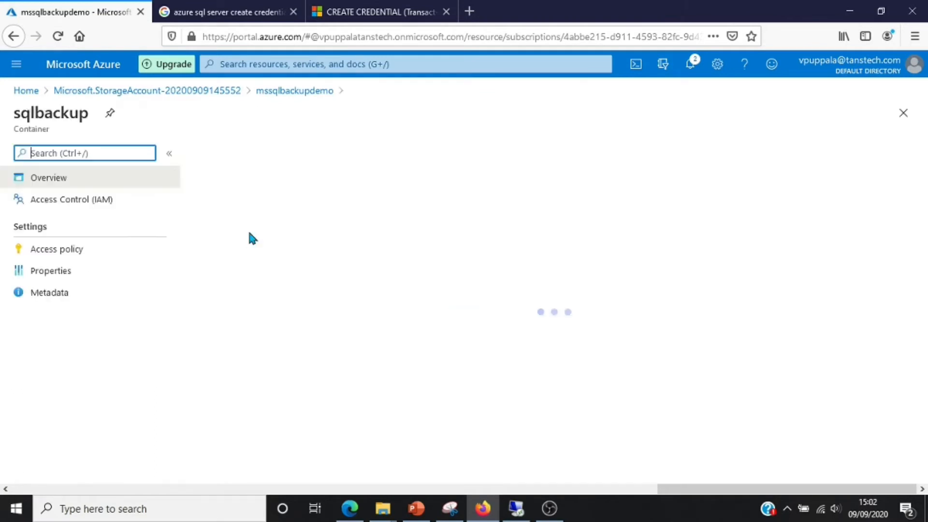
left_click(48, 271)
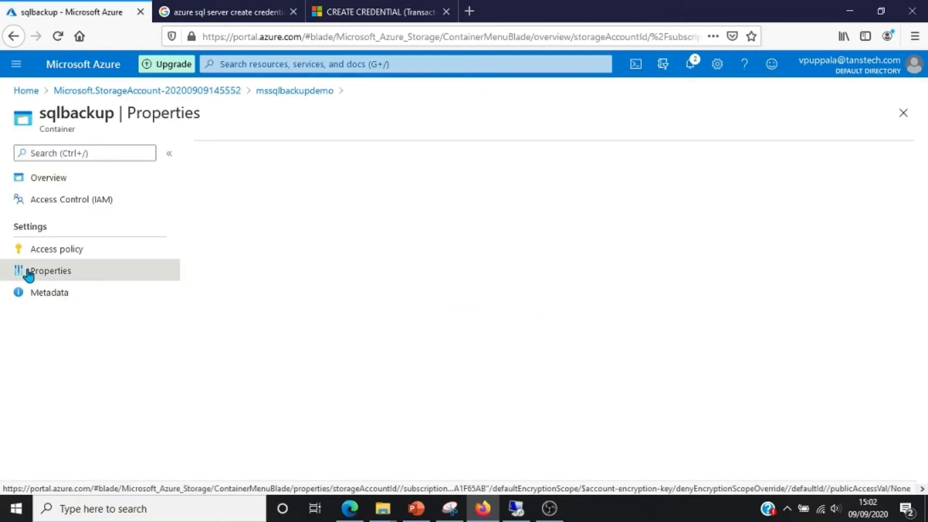
left_click(48, 270)
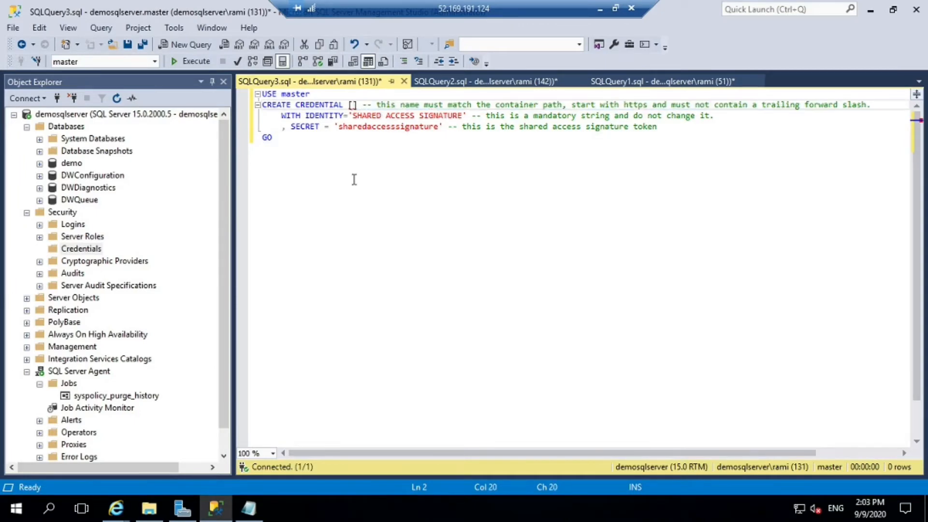
type("https://mssqlbackupdemo.blob.core.windows.net/sqlbackup")
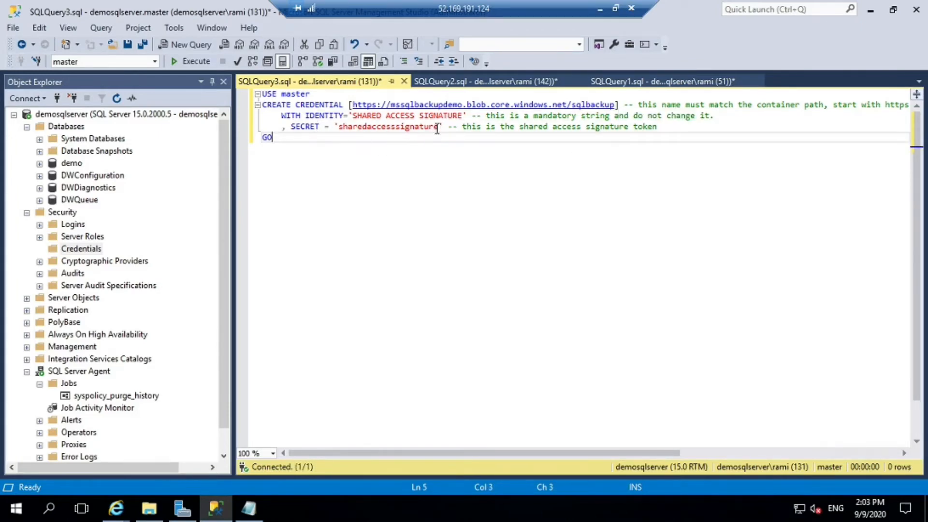
double_click(387, 126)
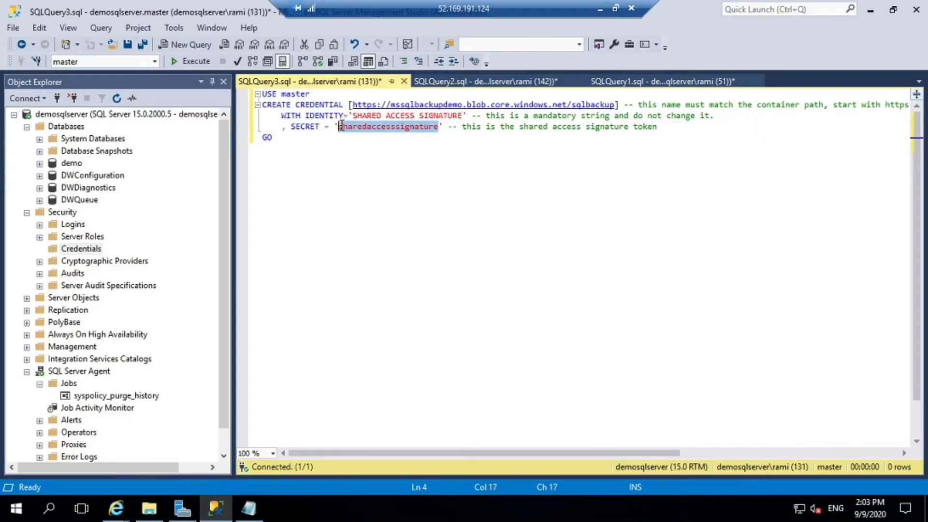
key("Delete")
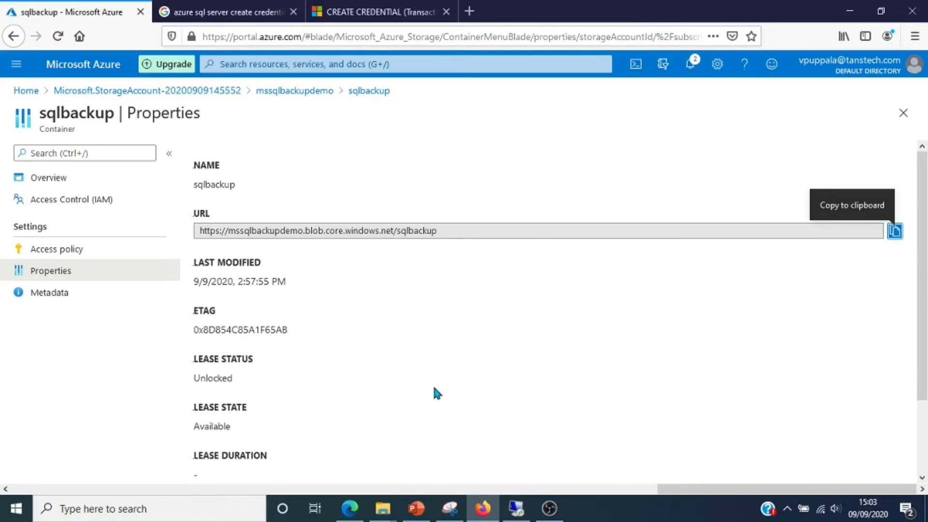
mouse_move(194, 103)
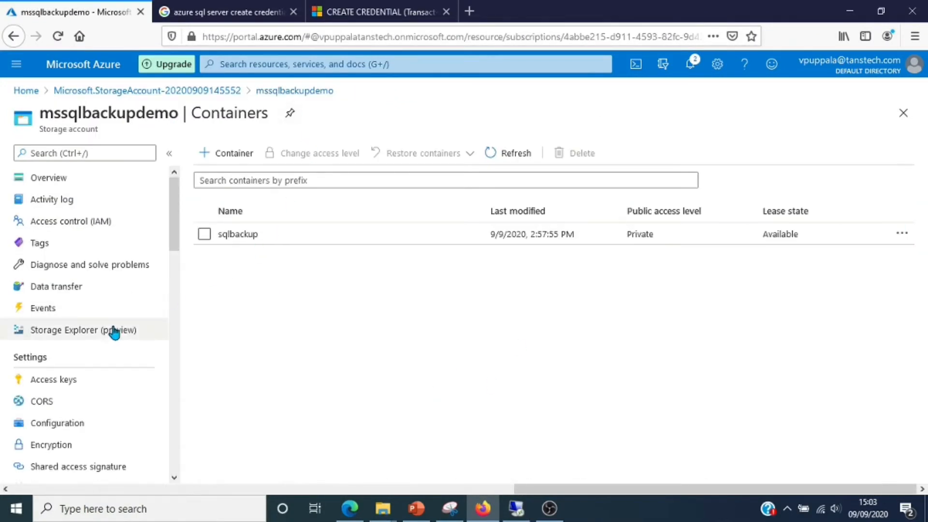
Configure a blob-only shared access signature with Container ticked and end date 10/01/2021
scroll("down", 3)
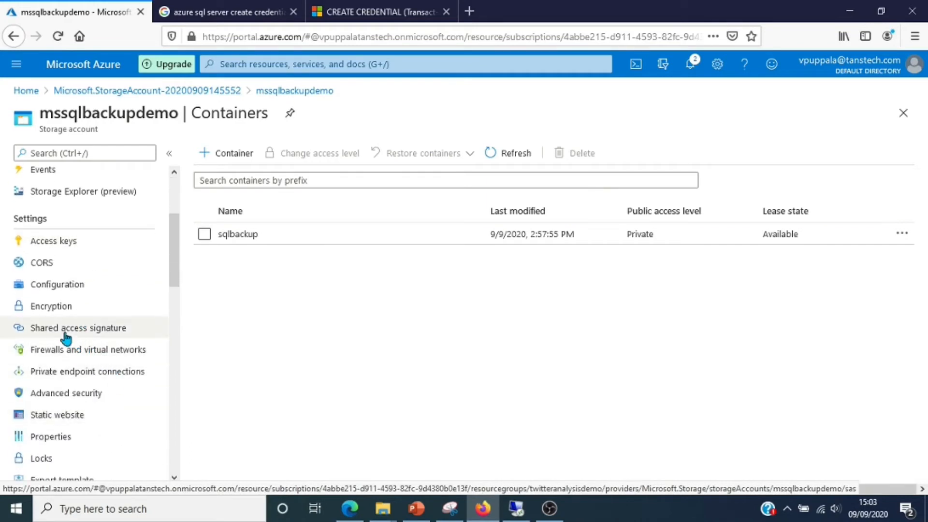
left_click(78, 328)
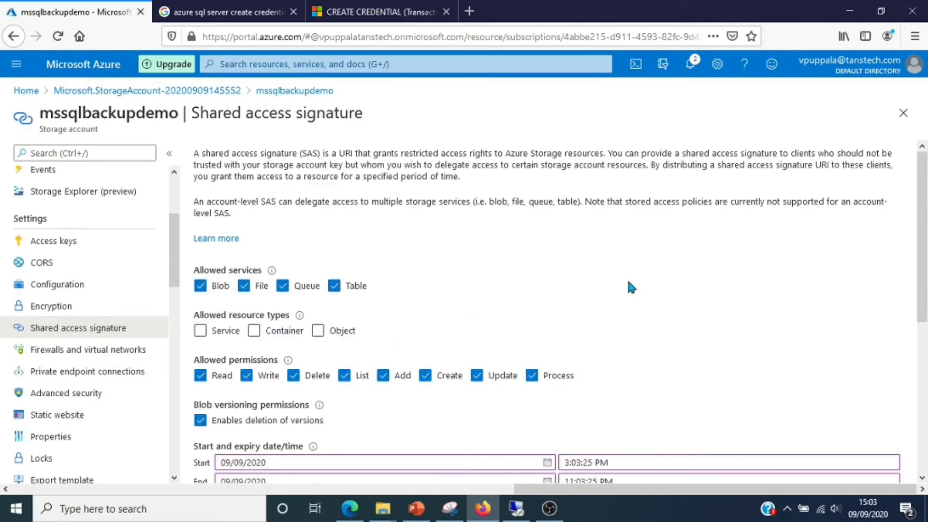
scroll("down", 3)
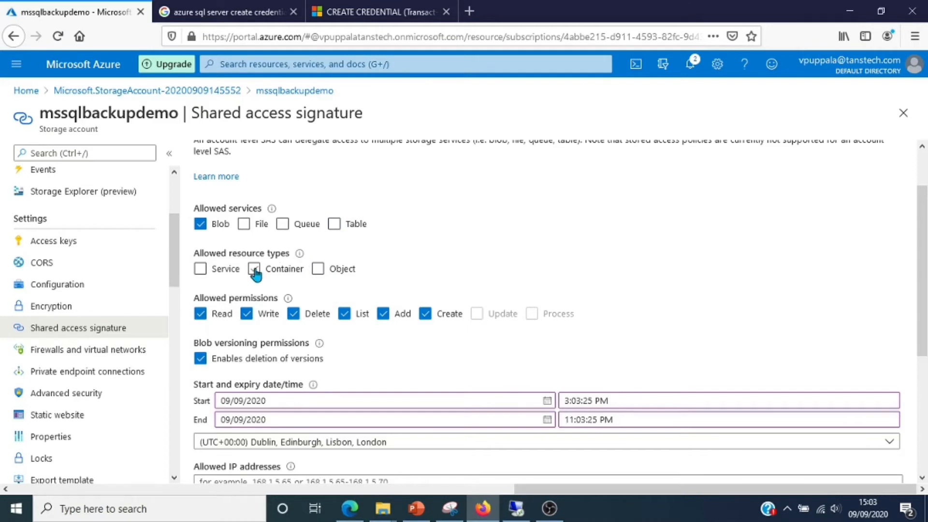
left_click(317, 268)
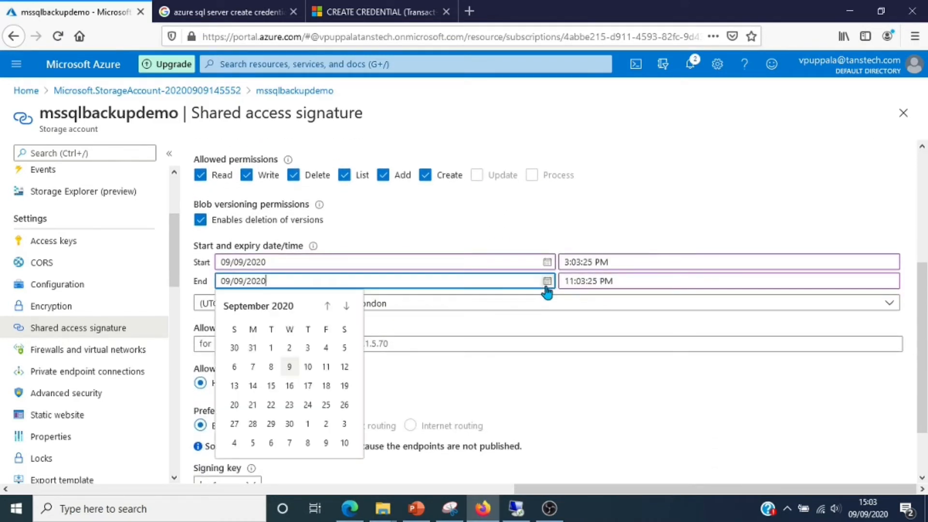
left_click(345, 305)
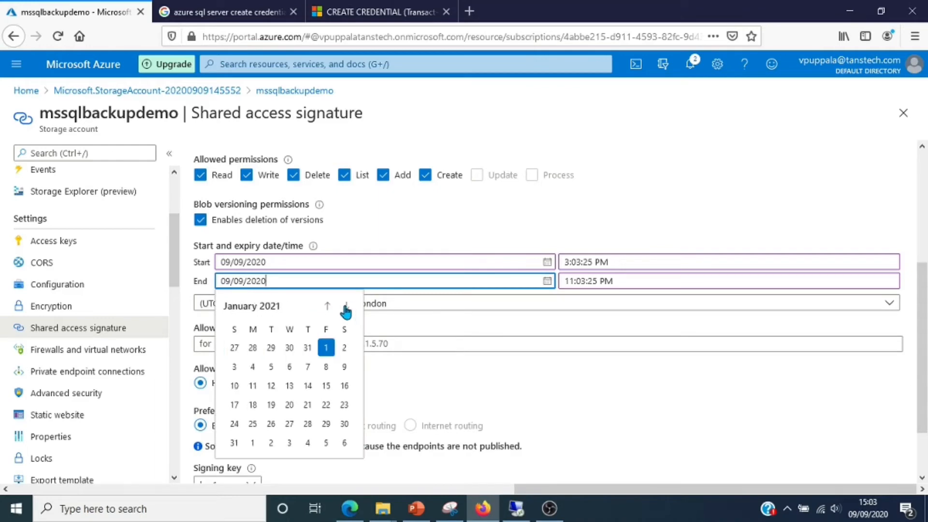
left_click(346, 305)
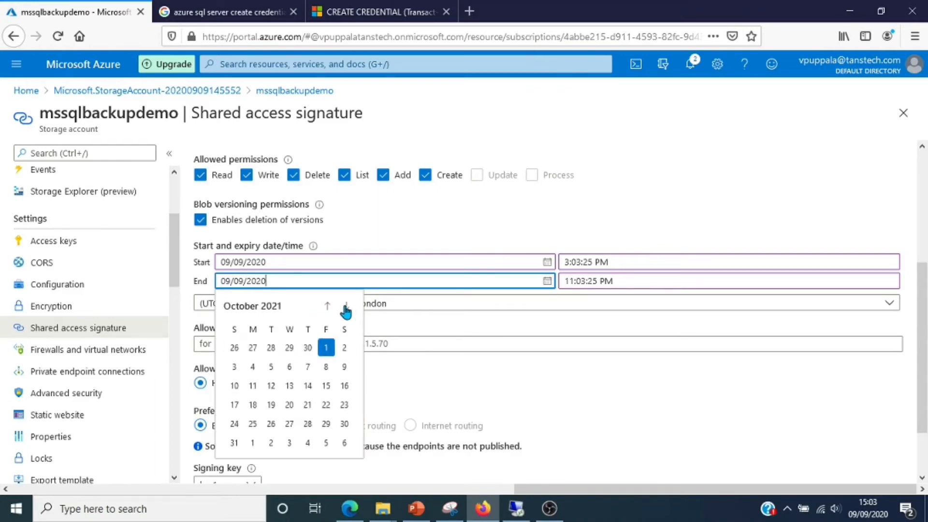
left_click(325, 347)
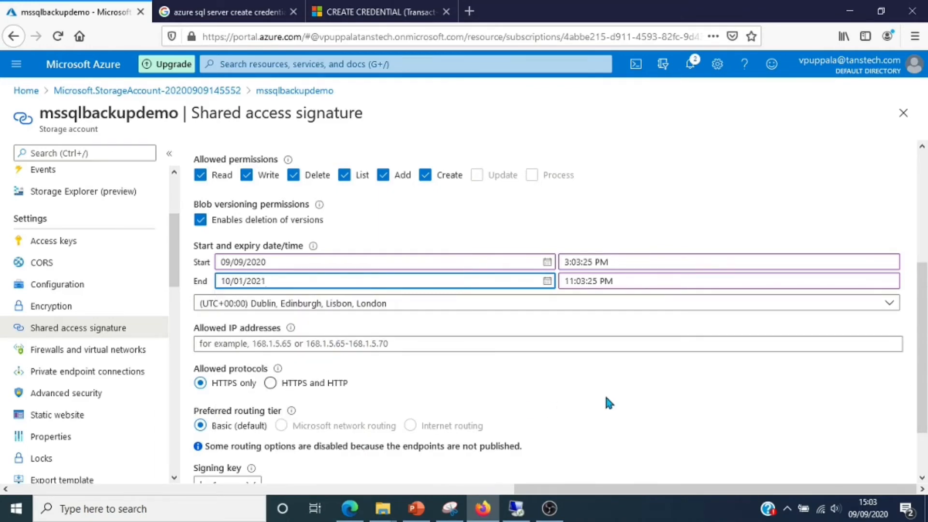
Generate the SAS and connection string and copy the SAS token
scroll("down", 3)
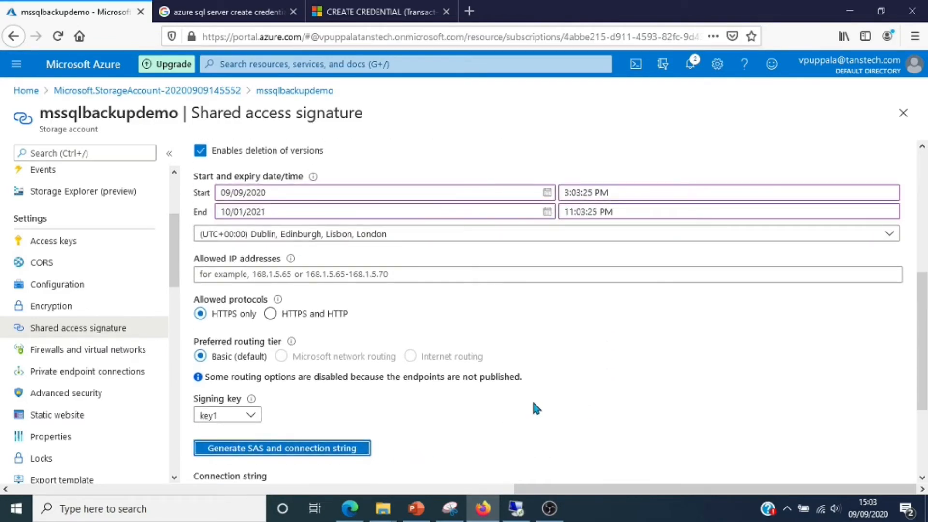
left_click(282, 449)
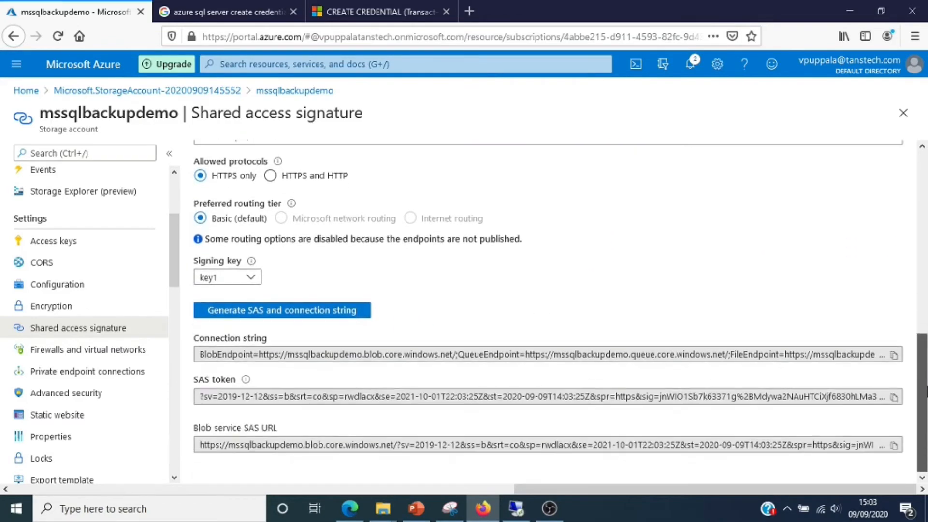
mouse_move(224, 389)
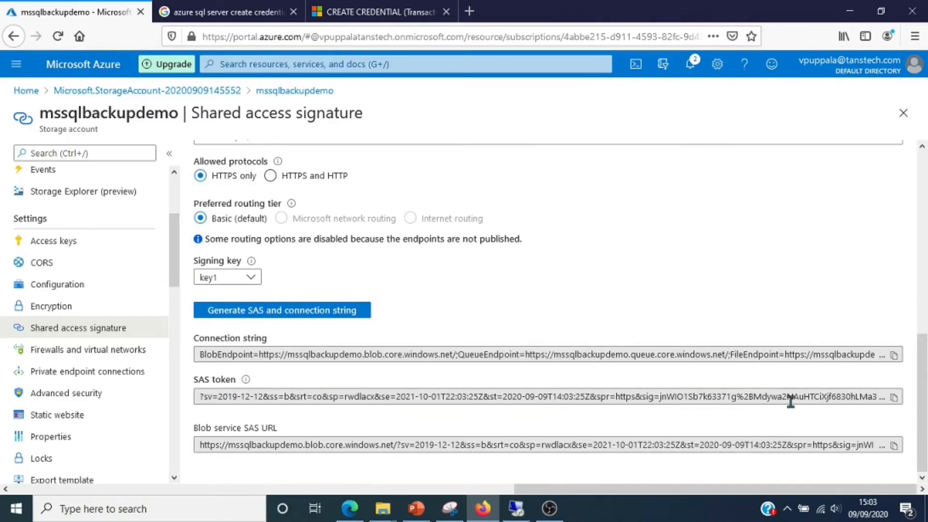
left_click(896, 398)
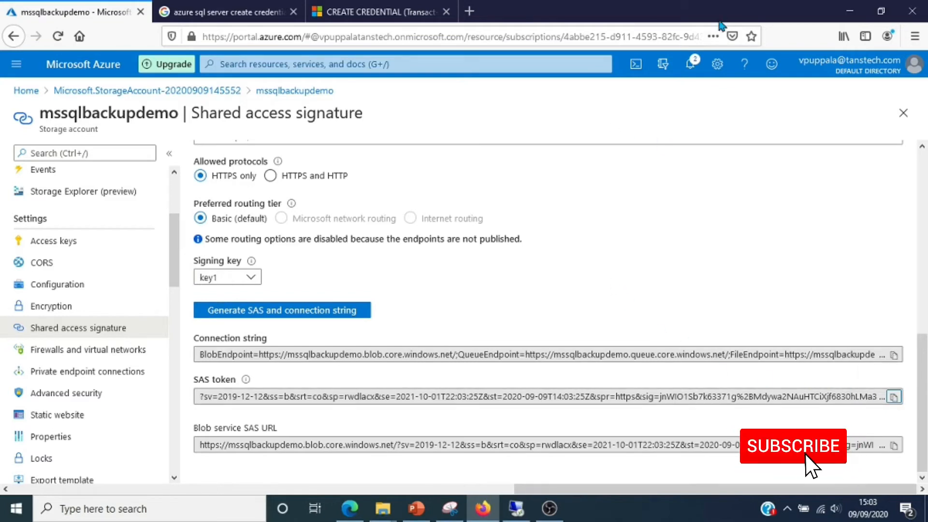
left_click(793, 447)
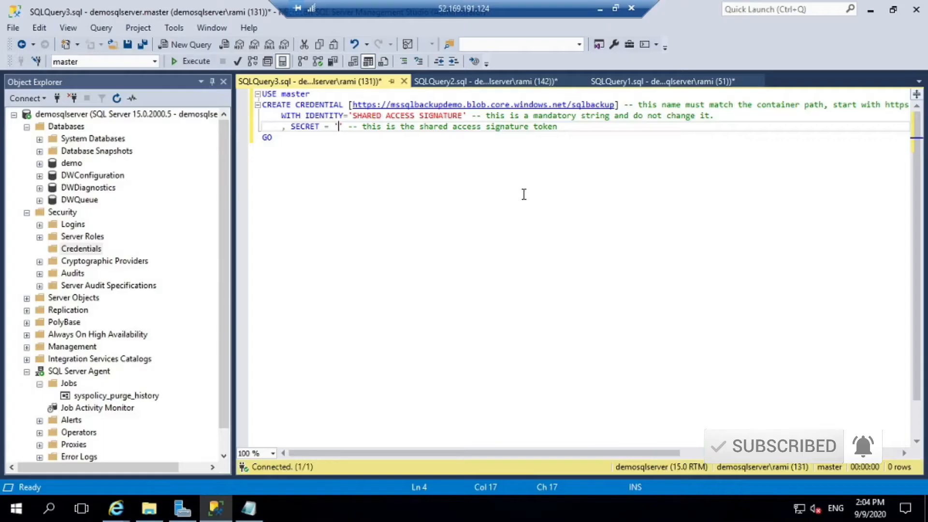
mouse_move(400, 151)
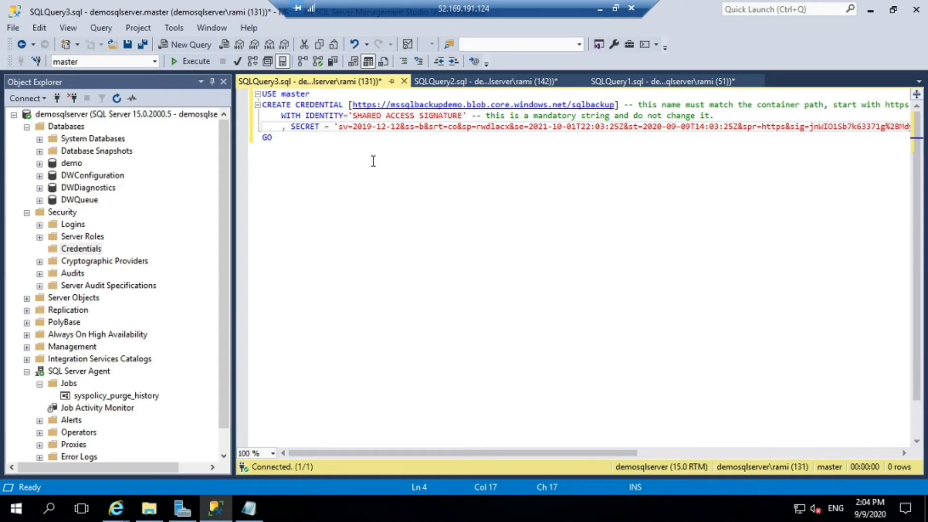
Execute the CREATE CREDENTIAL with the pasted SAS token and verify it under Security > Credentials
left_click(173, 61)
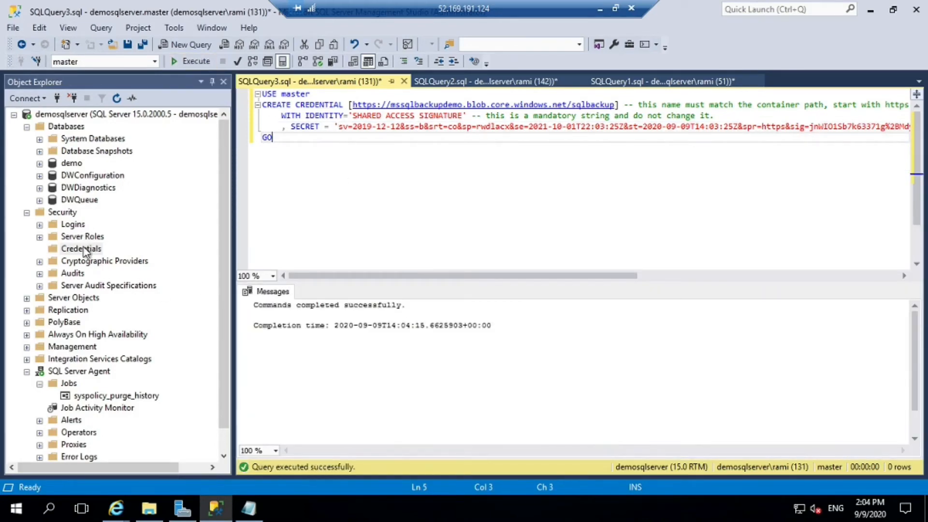
left_click(81, 248)
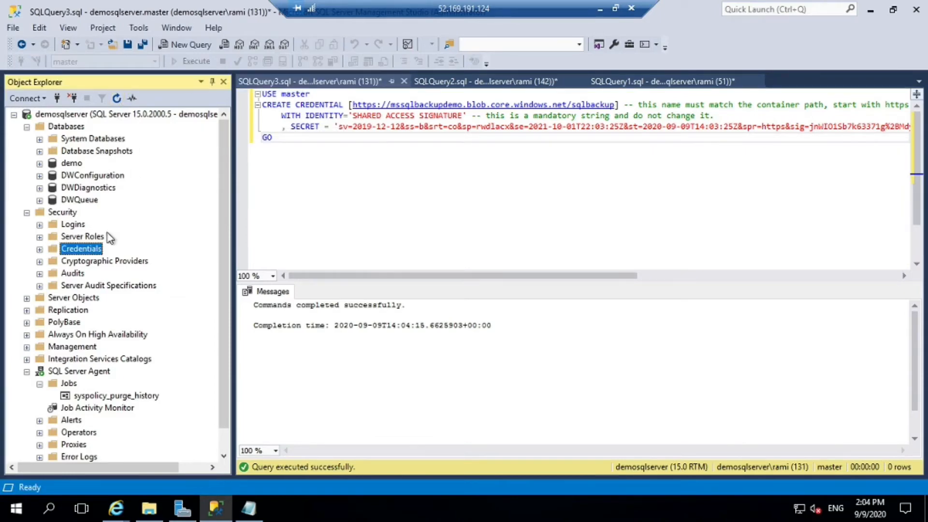
left_click(38, 249)
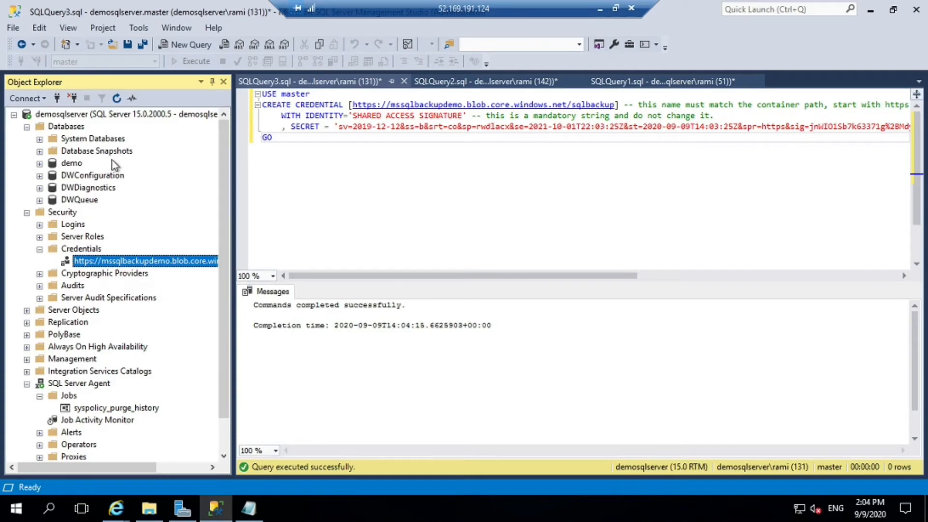
left_click(71, 163)
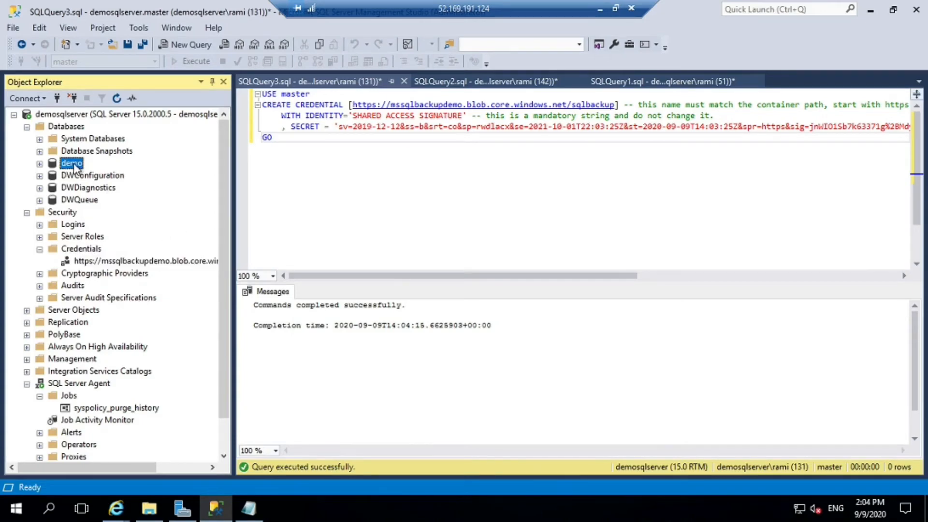
Set the demo backup destination to URL, replacing the disk file with the sqlbackup container
right_click(72, 162)
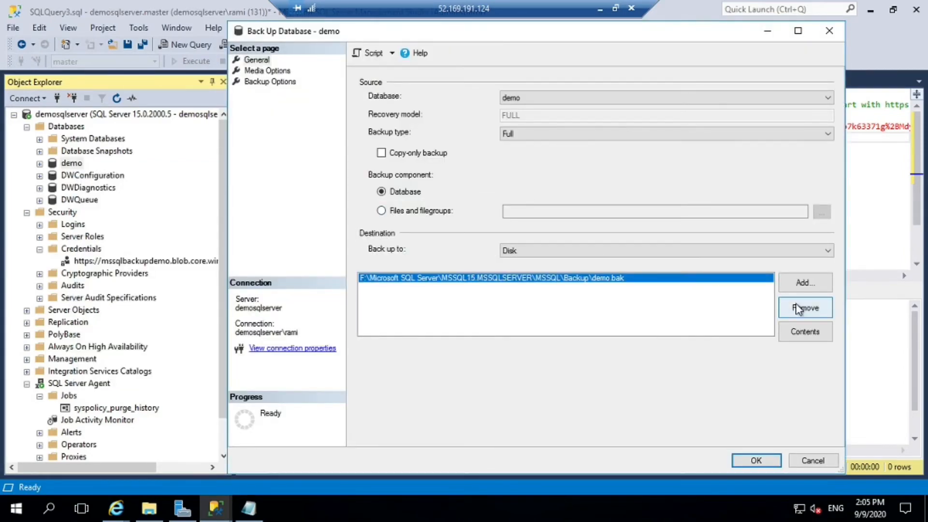
left_click(804, 307)
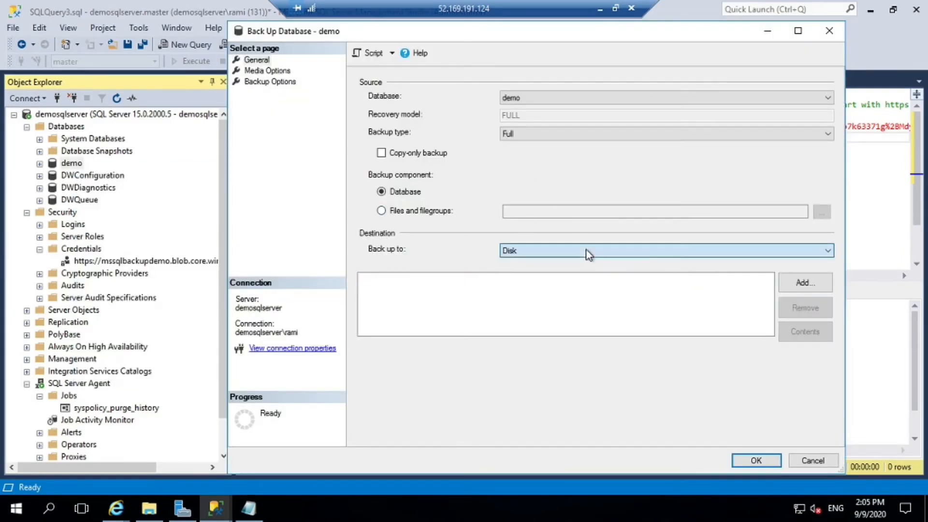
left_click(665, 250)
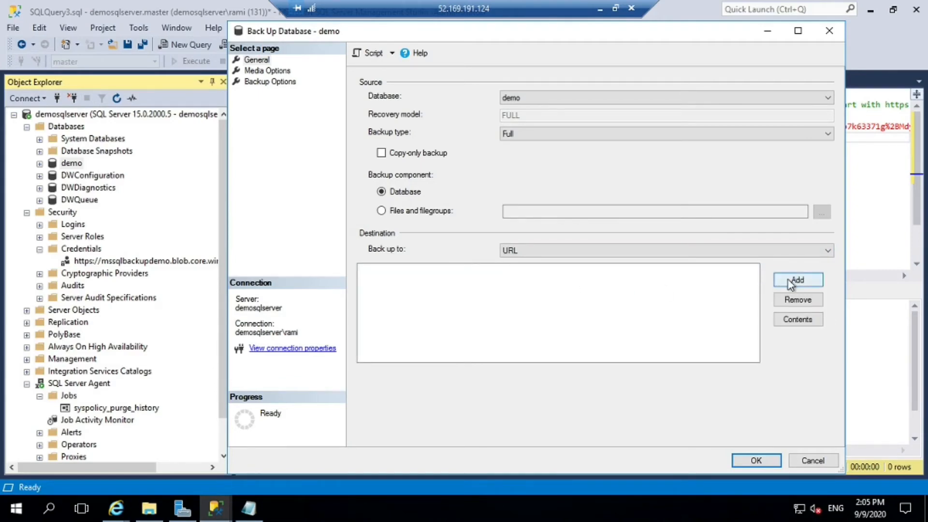
left_click(798, 280)
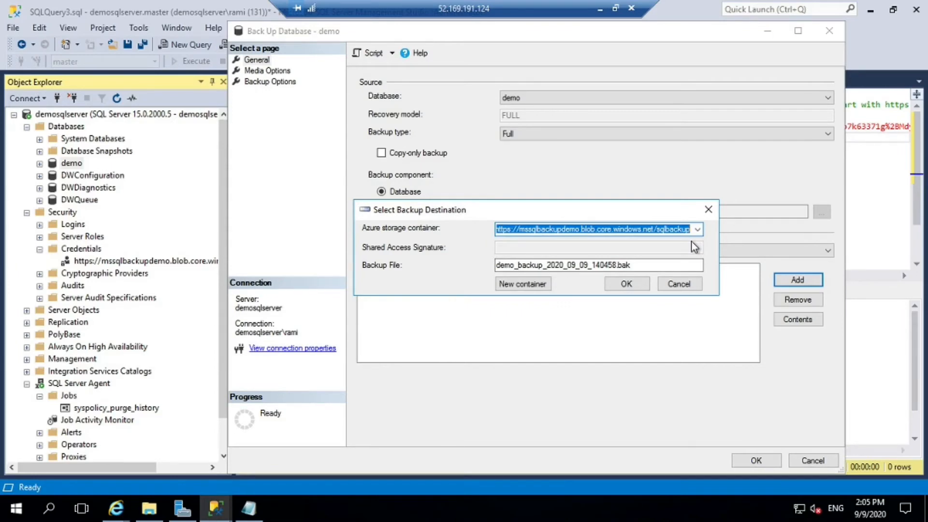
left_click(626, 284)
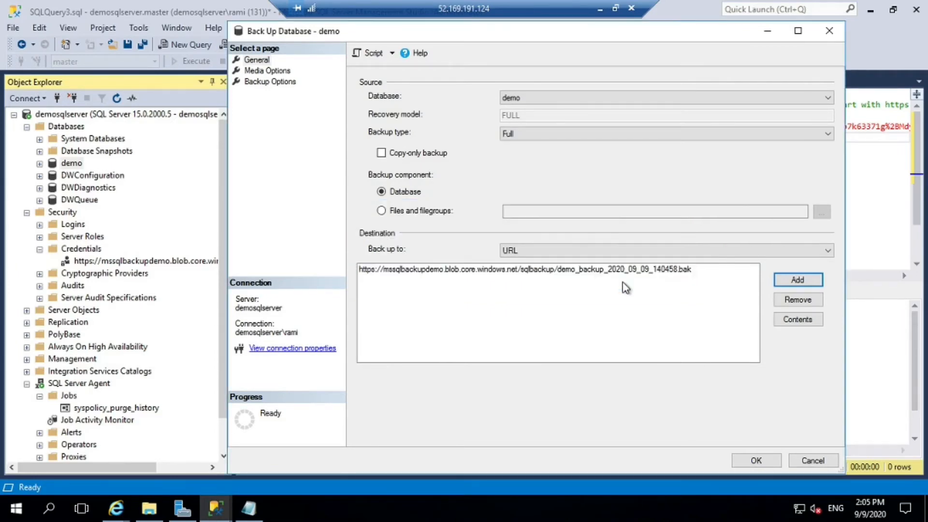
mouse_move(490, 284)
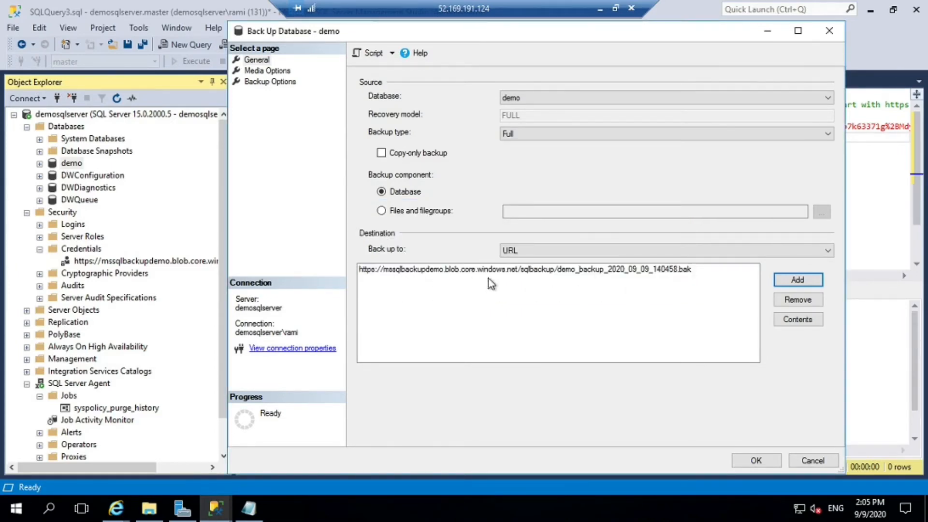
mouse_move(659, 276)
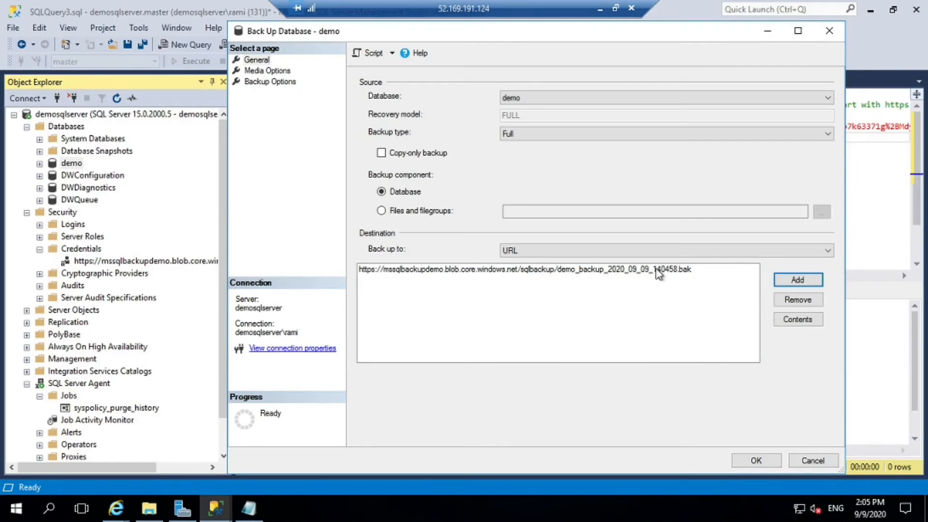
Run the full backup of demo to the container and acknowledge its completion
left_click(755, 460)
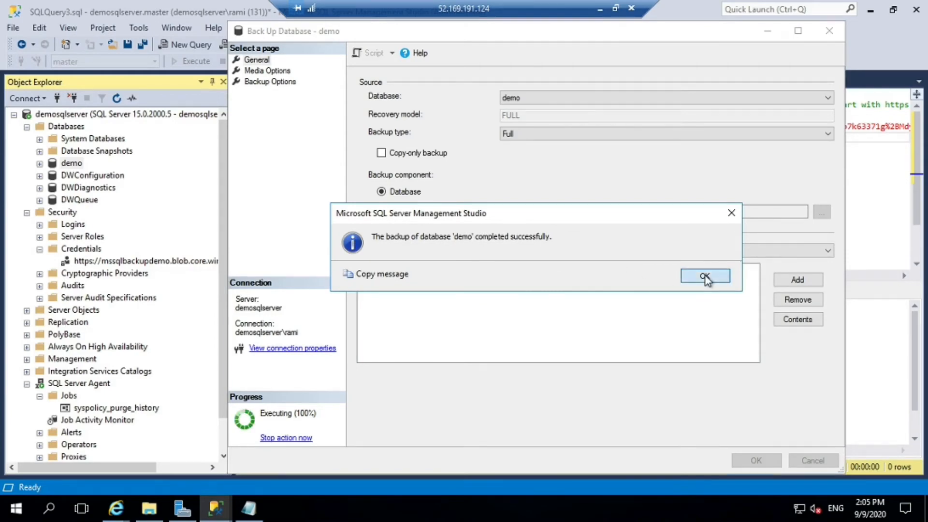
left_click(704, 276)
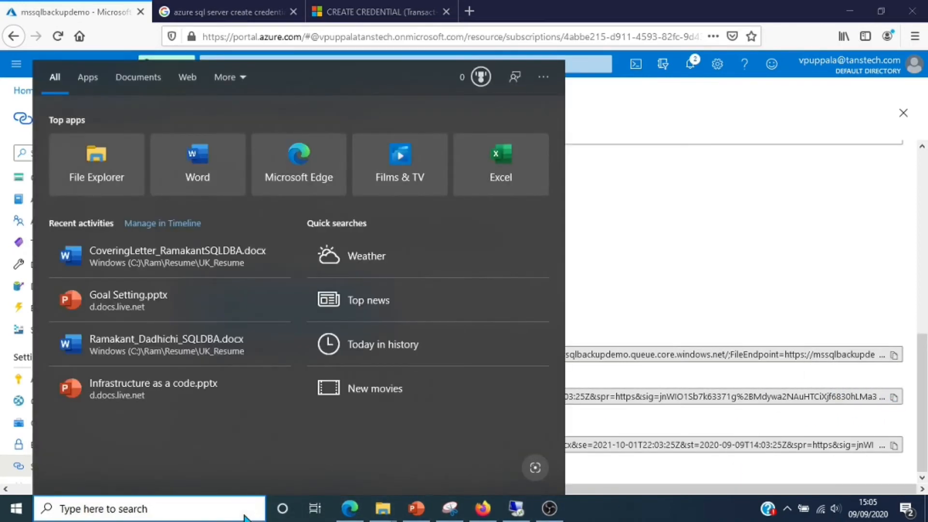
Check the sqlbackup container lists the demo_backup_2020_09_09_140458.bak blob, 768 KiB, Hot tier
type("notepad")
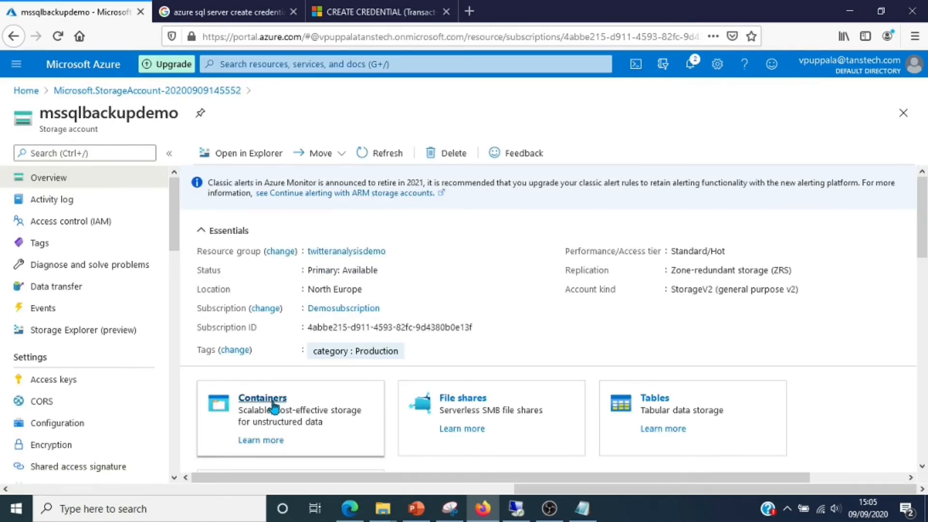
left_click(262, 398)
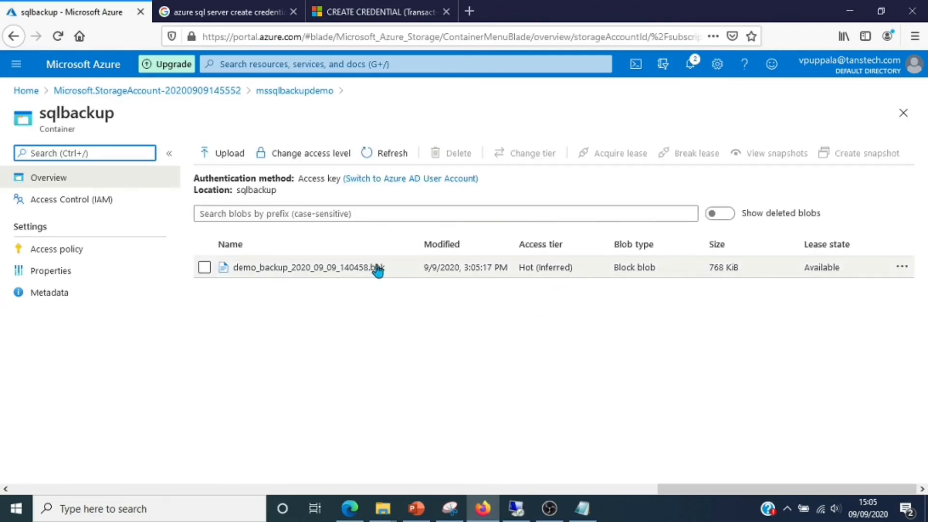
mouse_move(679, 282)
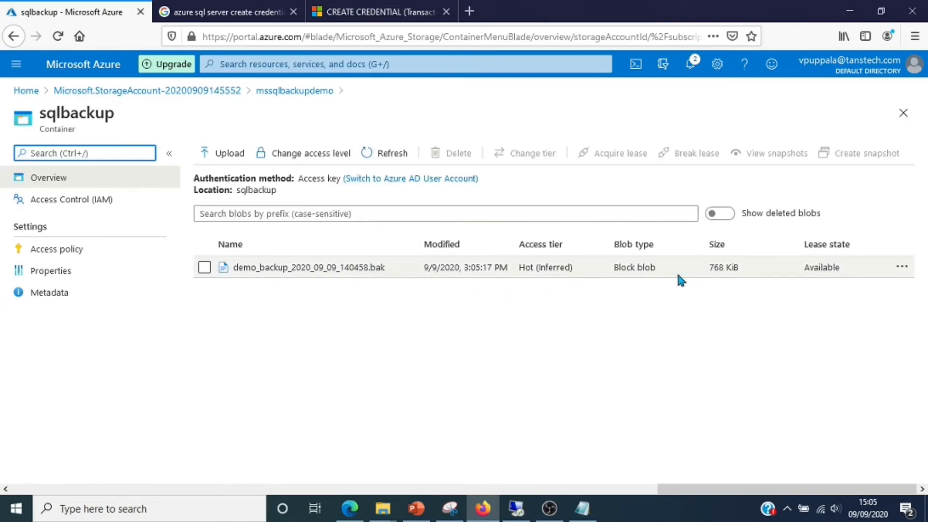
mouse_move(529, 280)
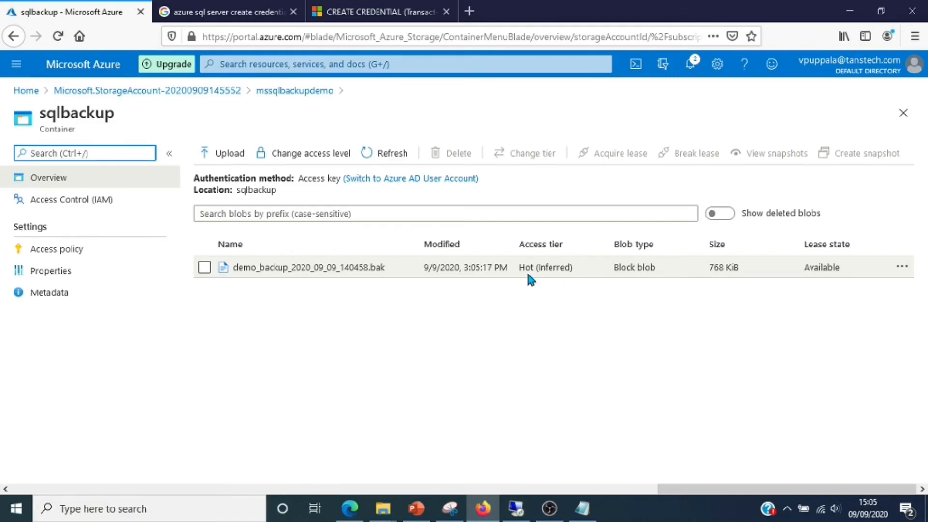
Start Restore Database from a device with backup media type URL
left_click(212, 507)
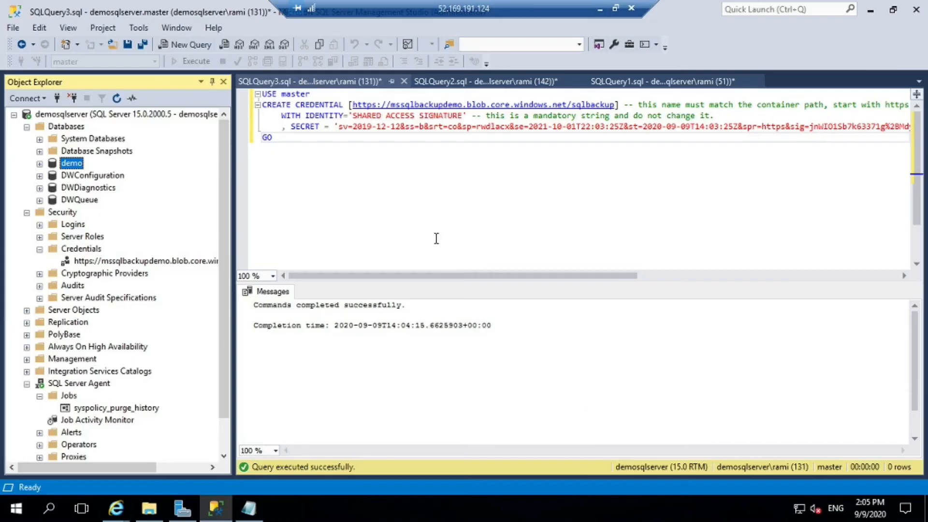
right_click(67, 126)
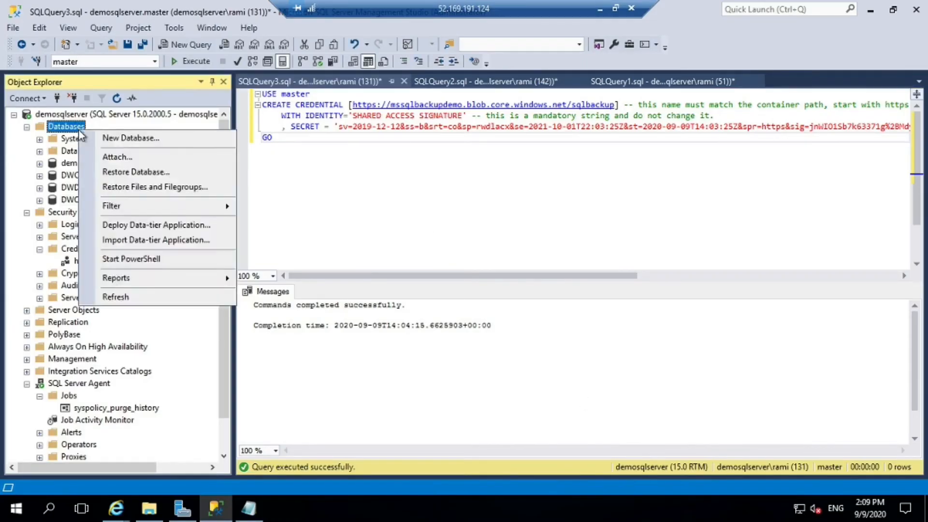
left_click(137, 172)
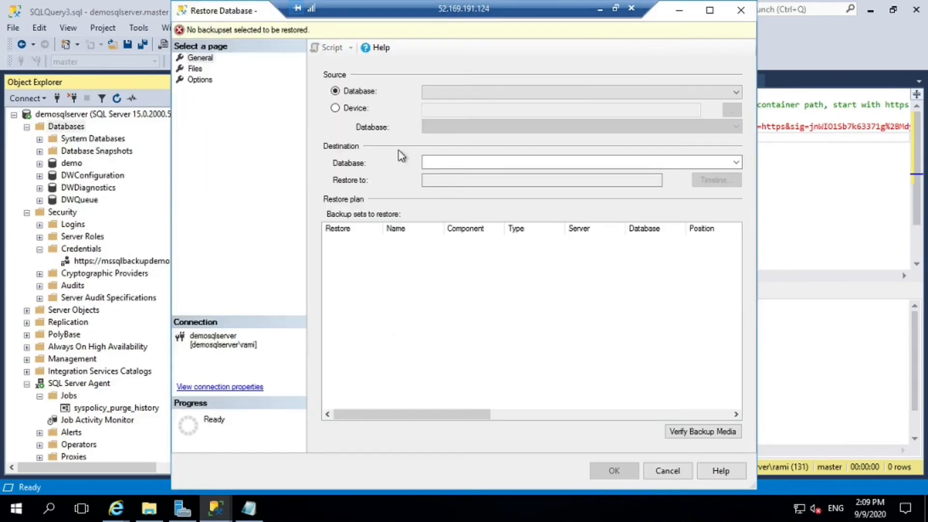
left_click(334, 108)
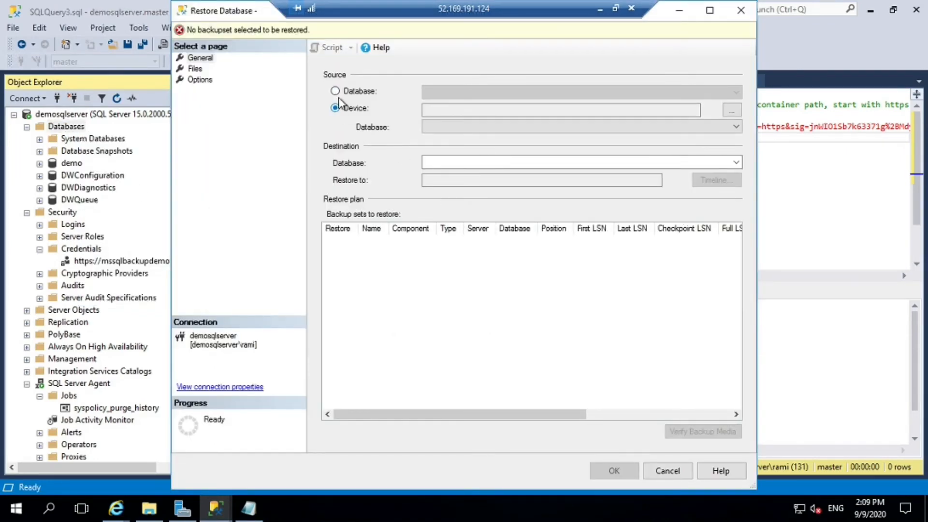
left_click(730, 109)
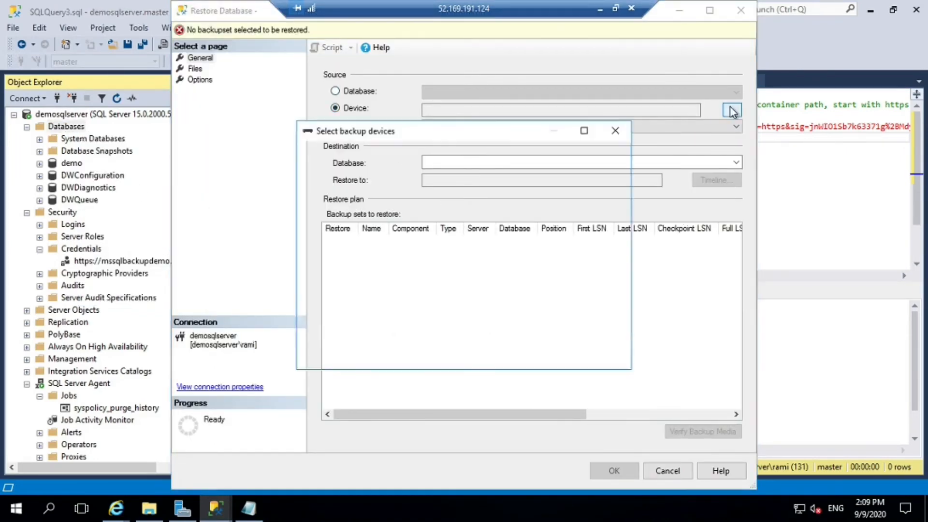
left_click(731, 110)
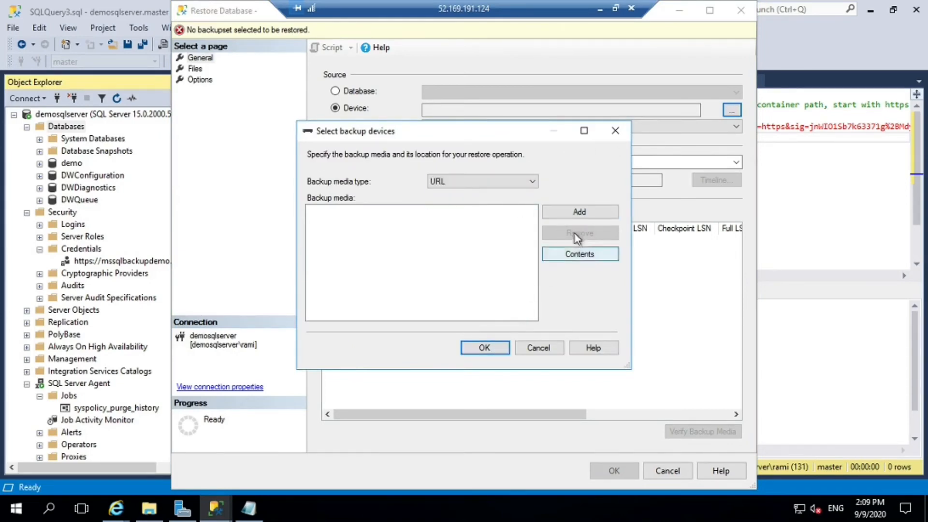
Add the sqlbackup container with the SAS token and select demo_backup_2020_09_09_140458.bak as media
left_click(579, 212)
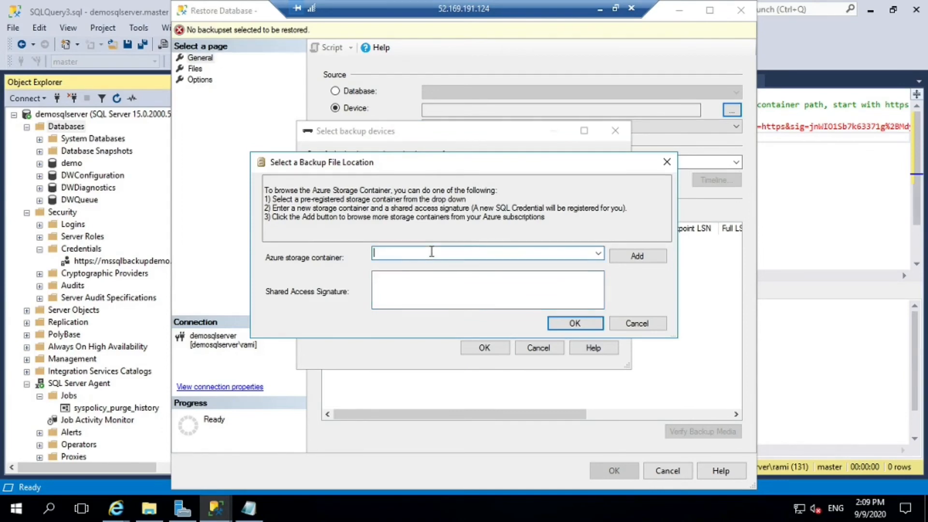
left_click(597, 253)
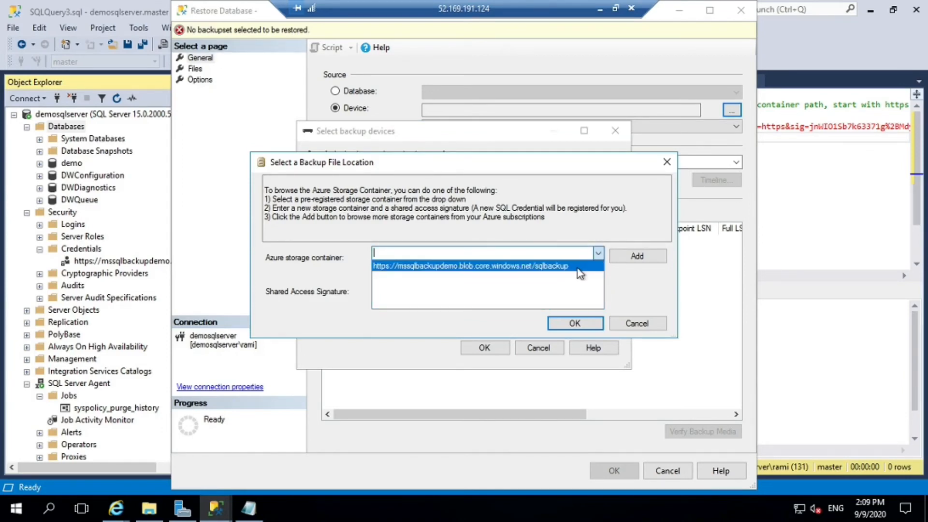
left_click(472, 265)
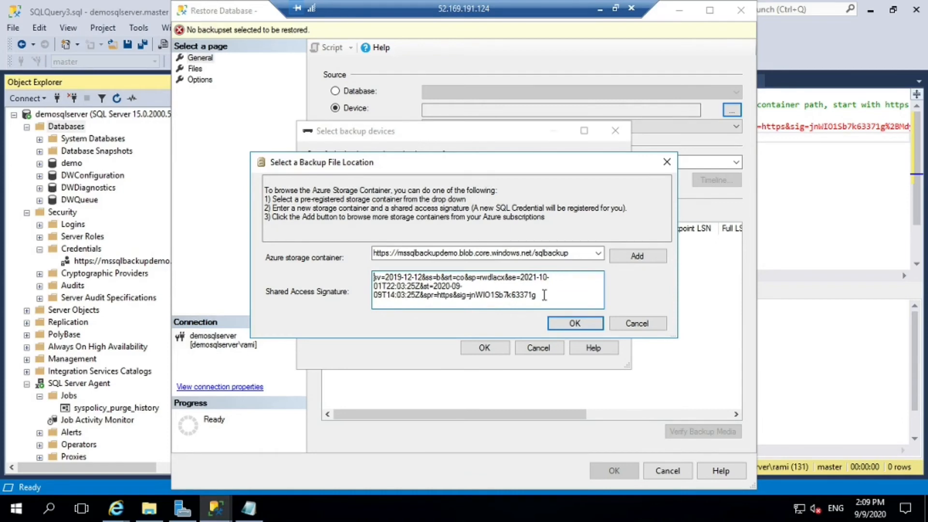
left_click(574, 323)
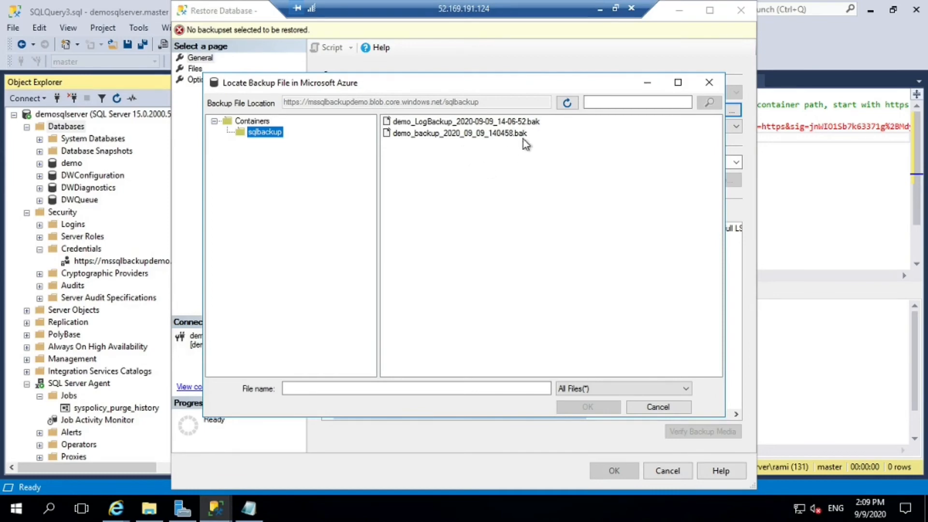
left_click(458, 133)
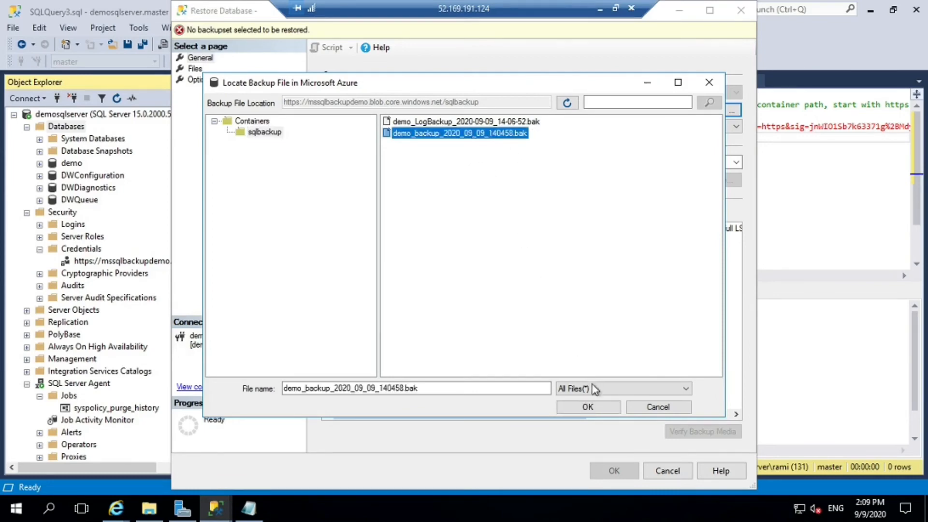
left_click(588, 407)
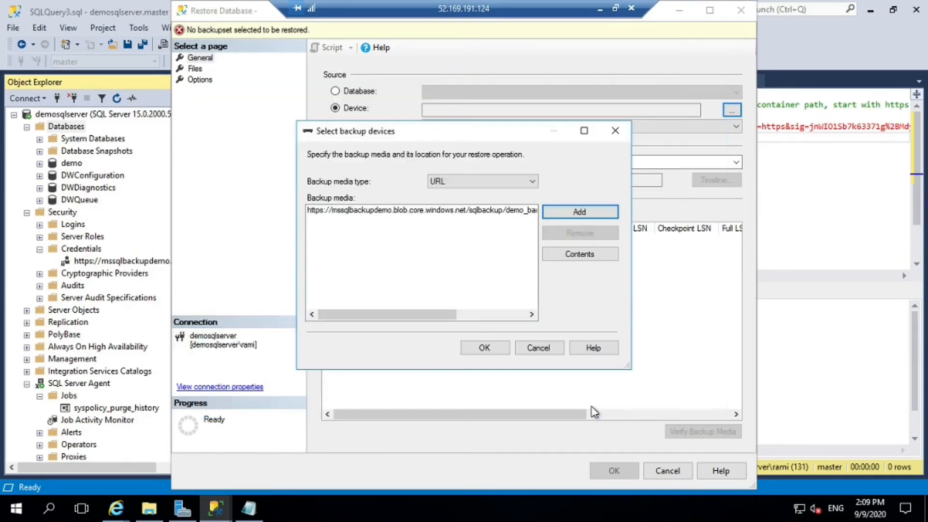
Load the backup set, turn off tail-log backup and review the restore file names
left_click(484, 346)
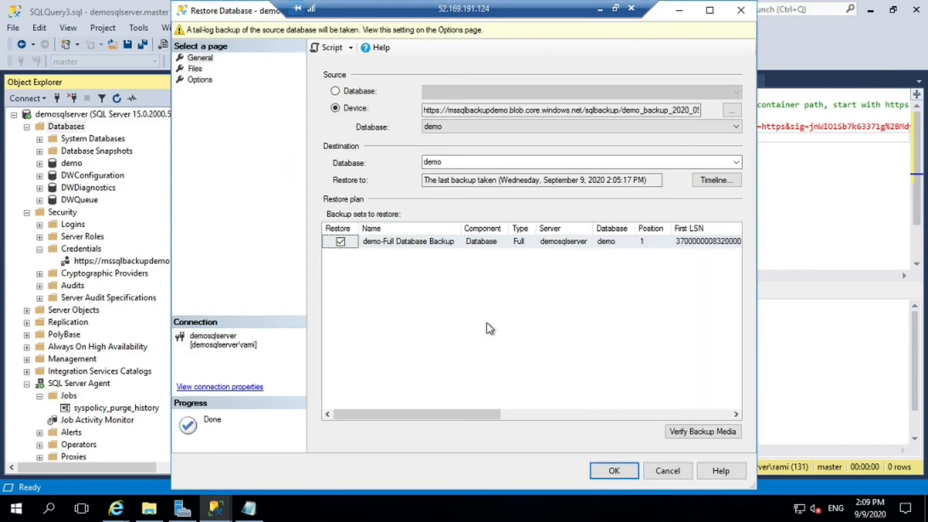
mouse_move(335, 31)
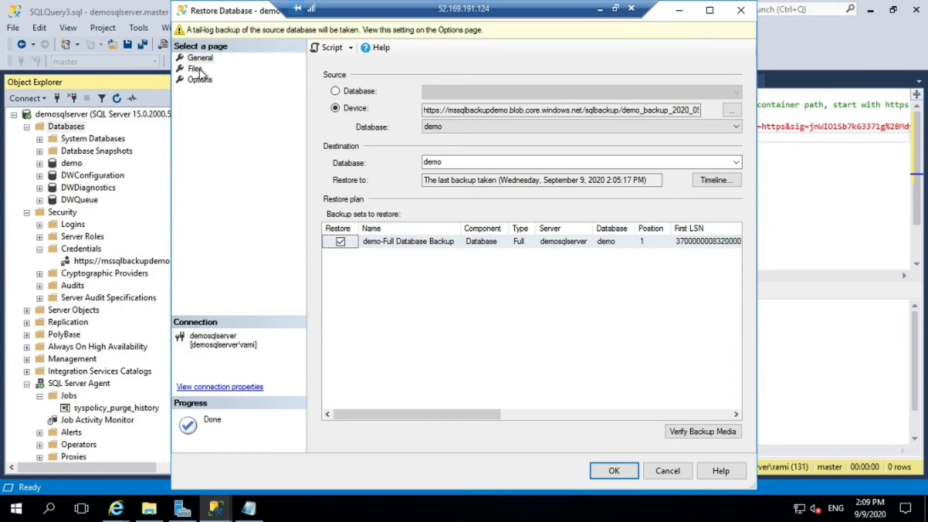
left_click(194, 68)
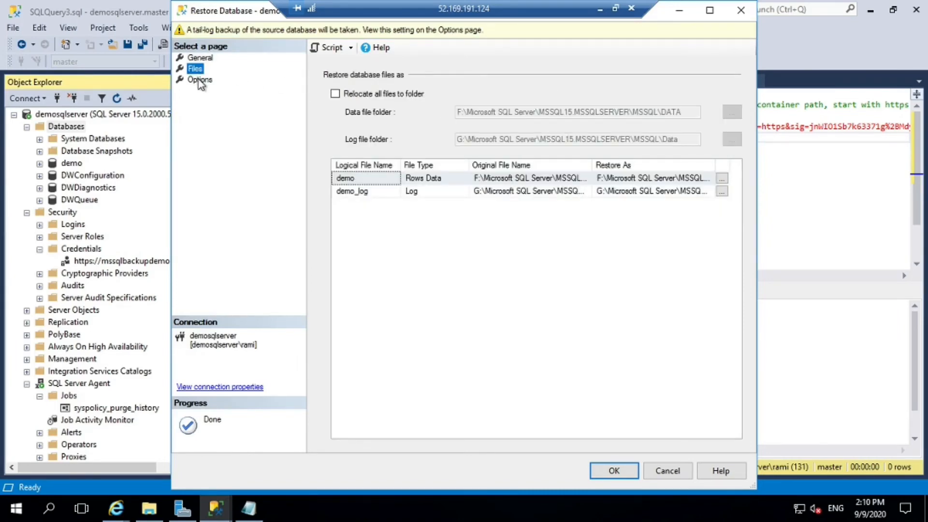
left_click(199, 79)
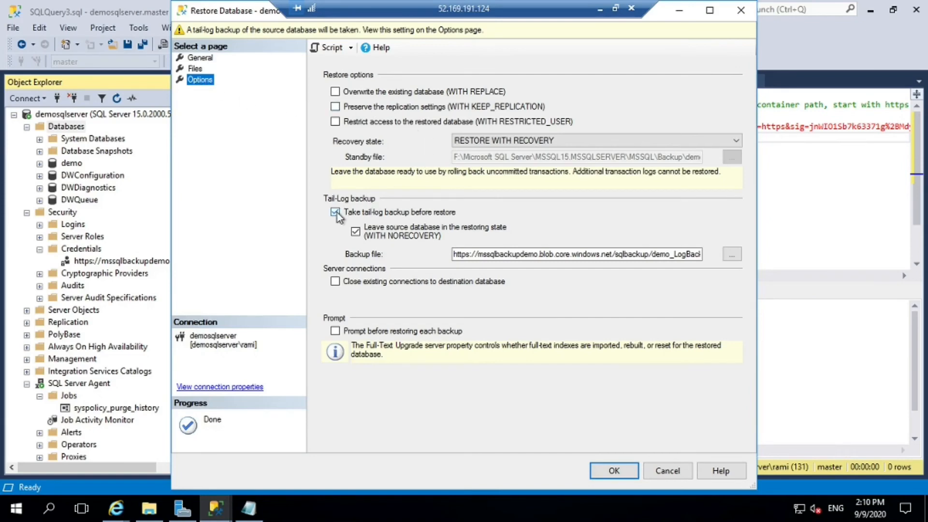
left_click(200, 58)
type("demo_restore")
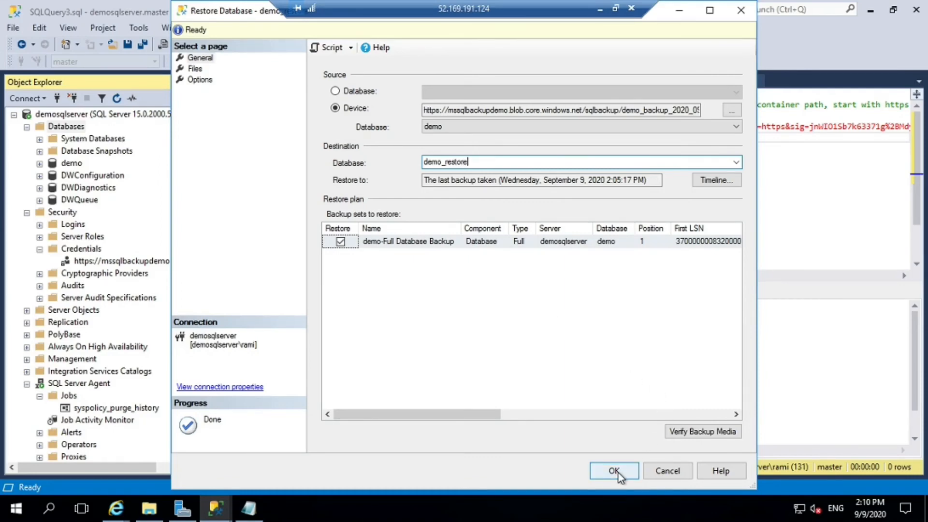
left_click(195, 68)
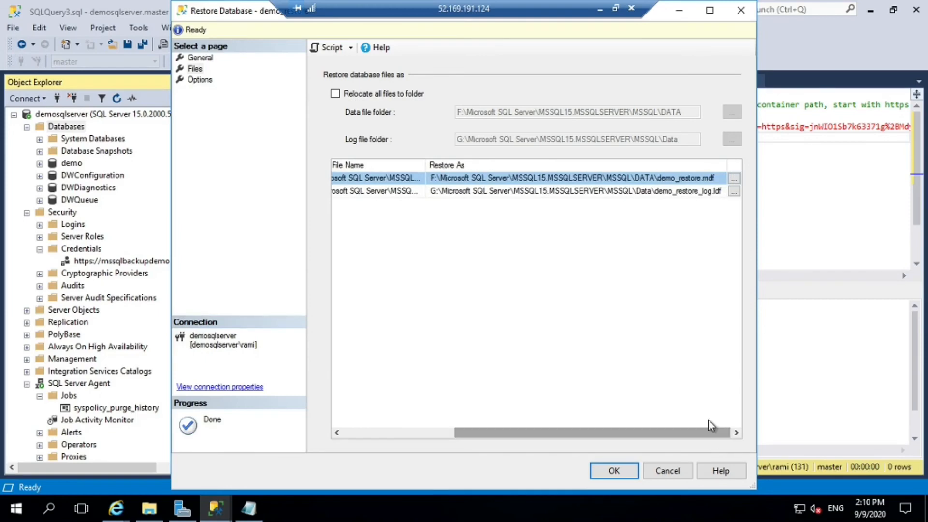
Restore the backup as new database demo_restore and acknowledge success
left_click(613, 471)
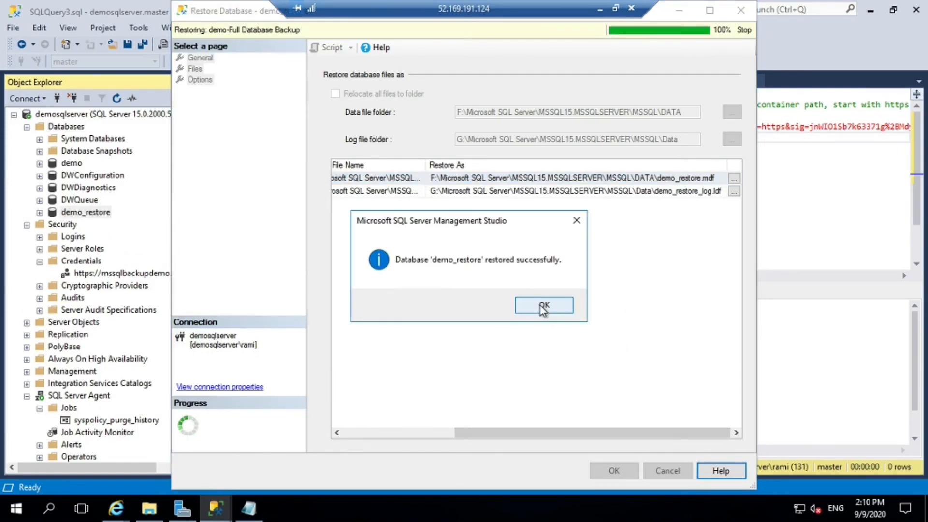
left_click(543, 304)
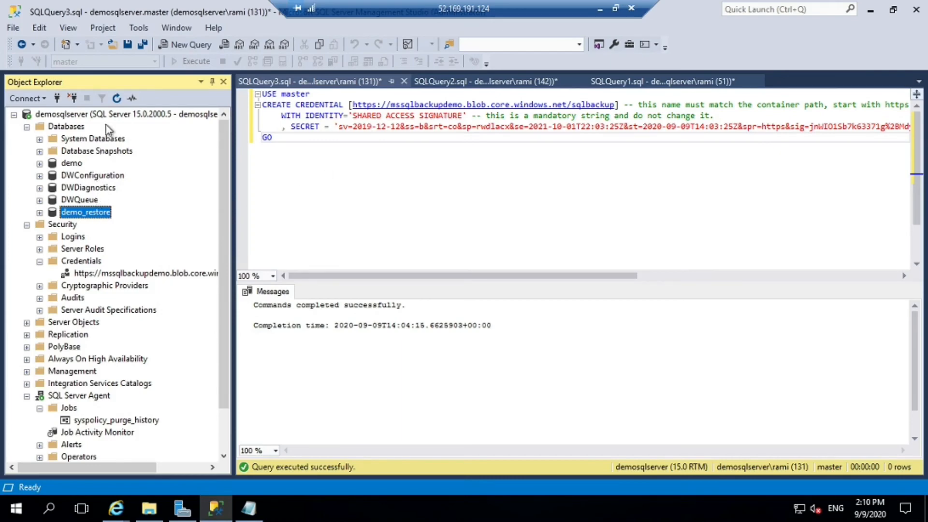
mouse_move(124, 232)
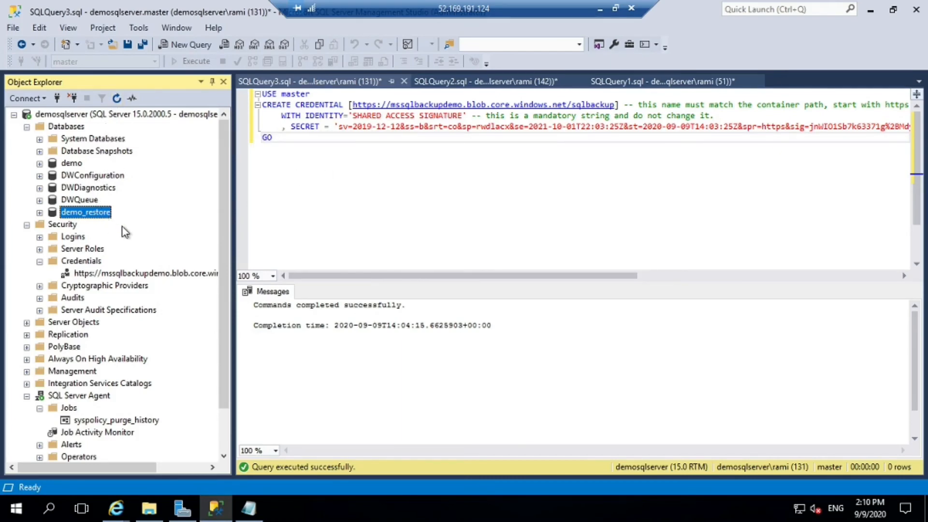